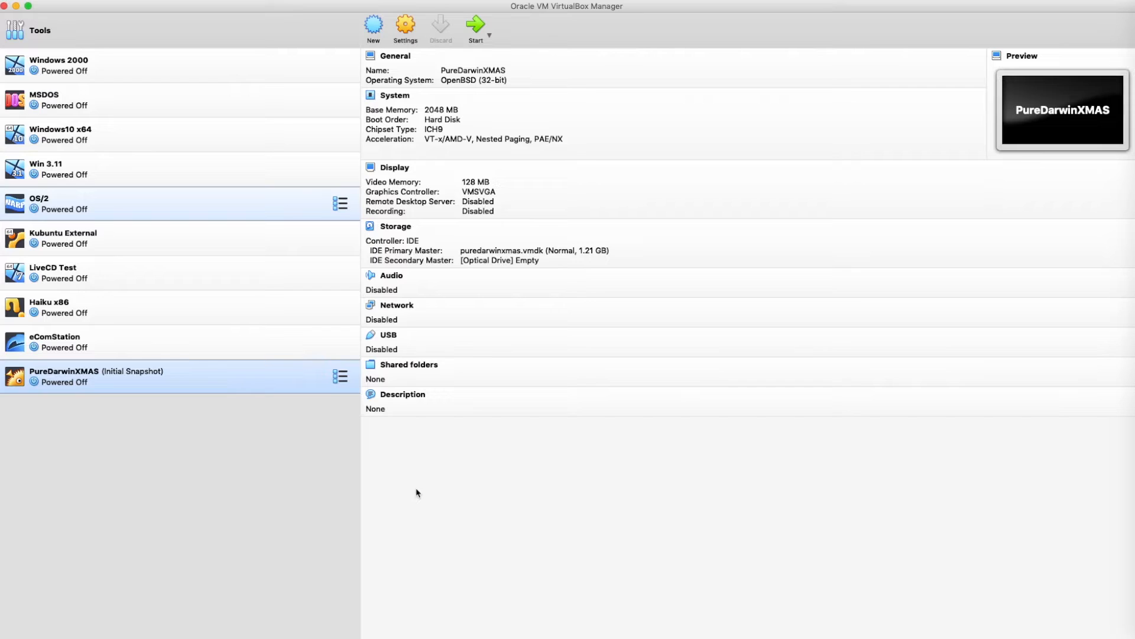
mouse_move(426, 491)
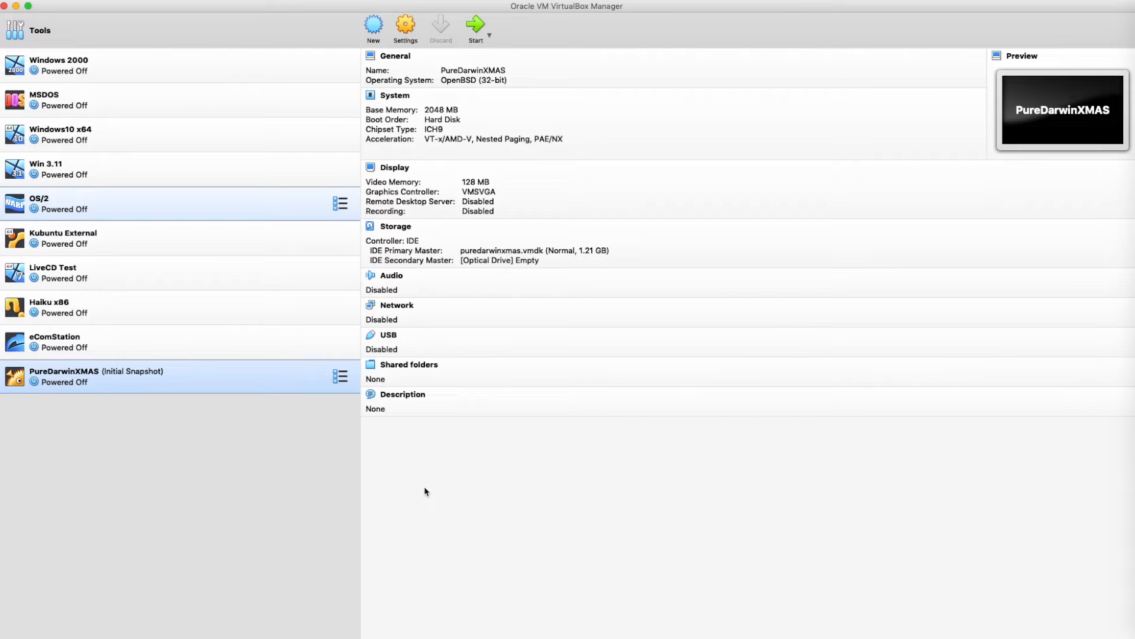
mouse_move(436, 483)
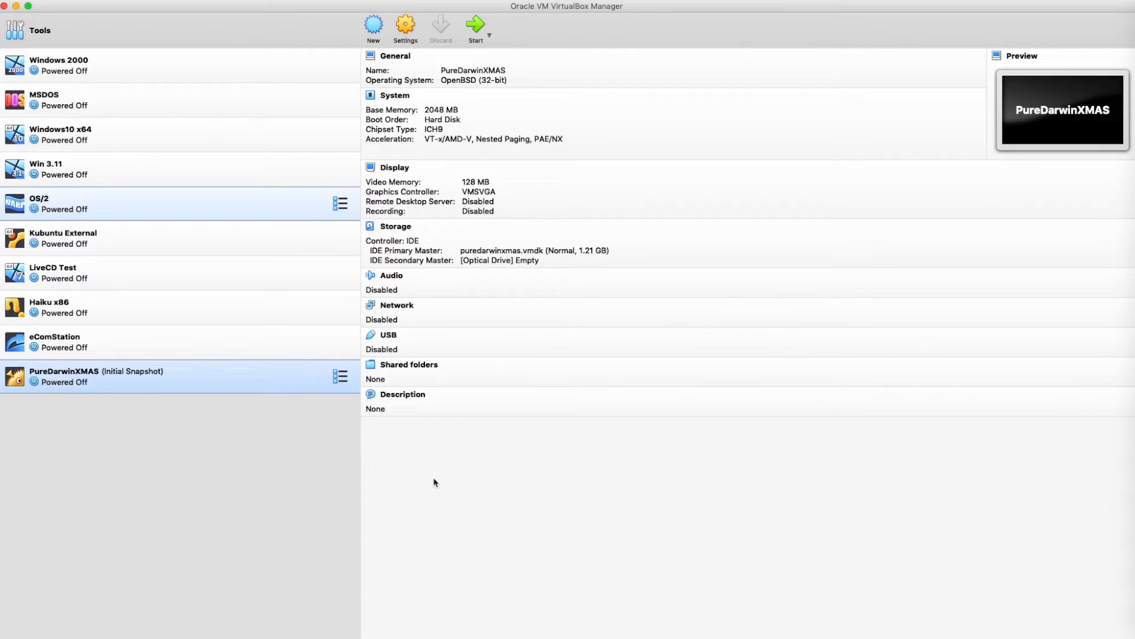
mouse_move(430, 483)
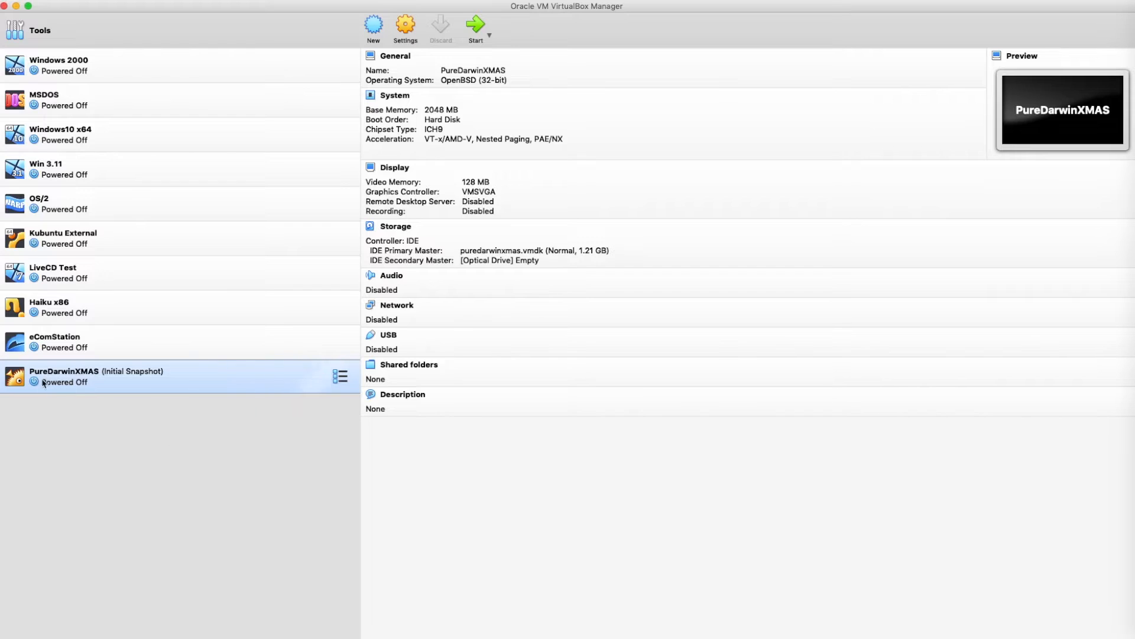
mouse_move(188, 462)
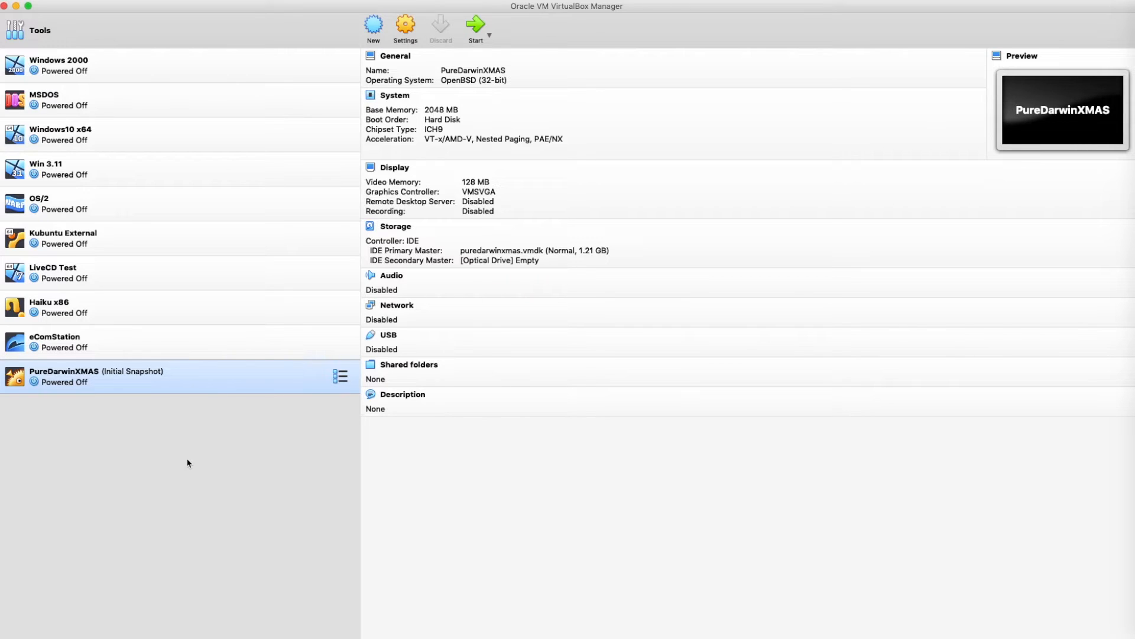
mouse_move(173, 453)
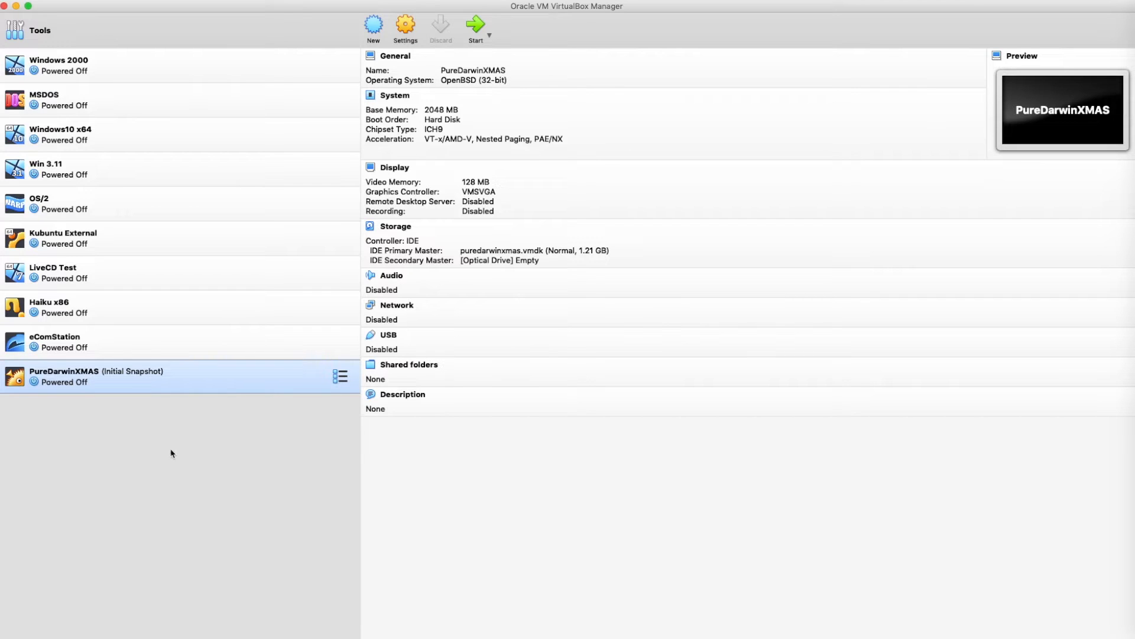
mouse_move(177, 454)
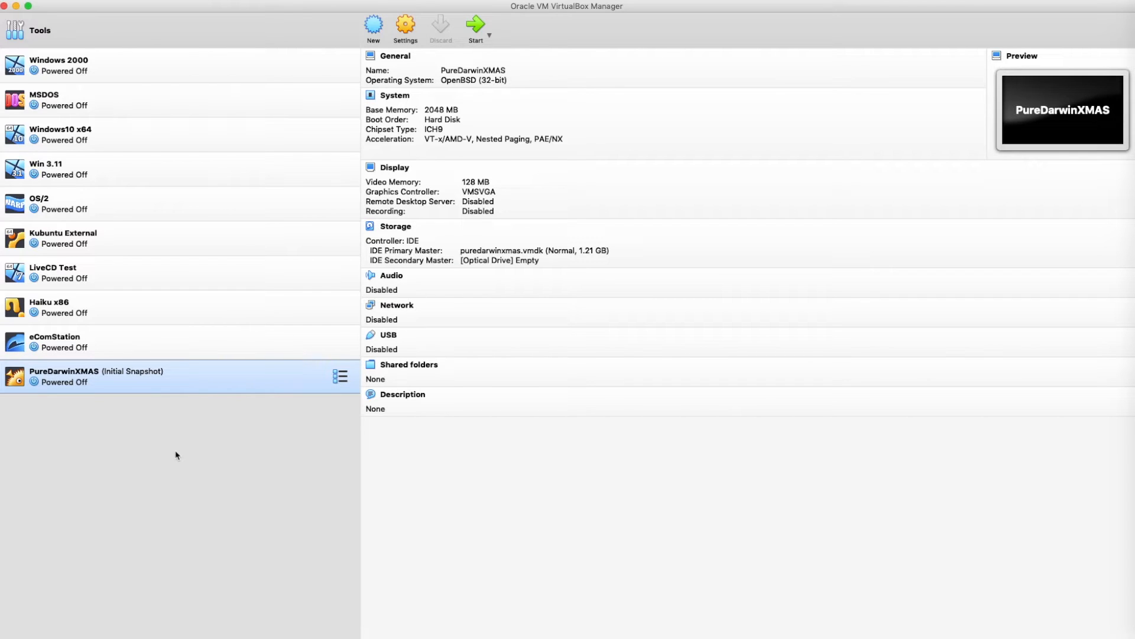
mouse_move(118, 434)
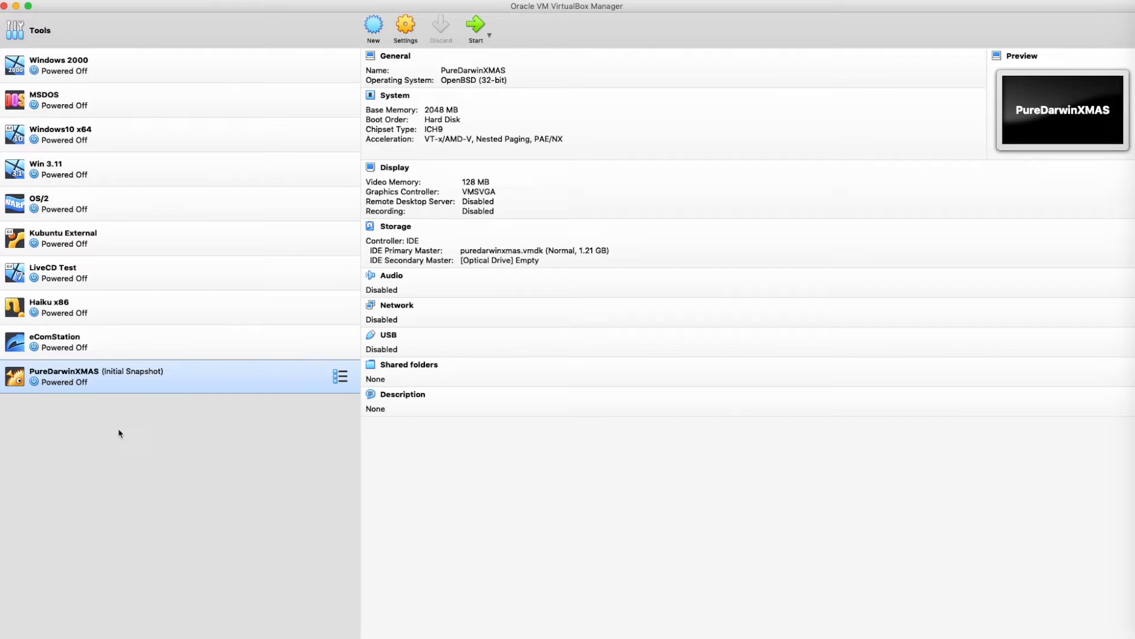
mouse_move(135, 440)
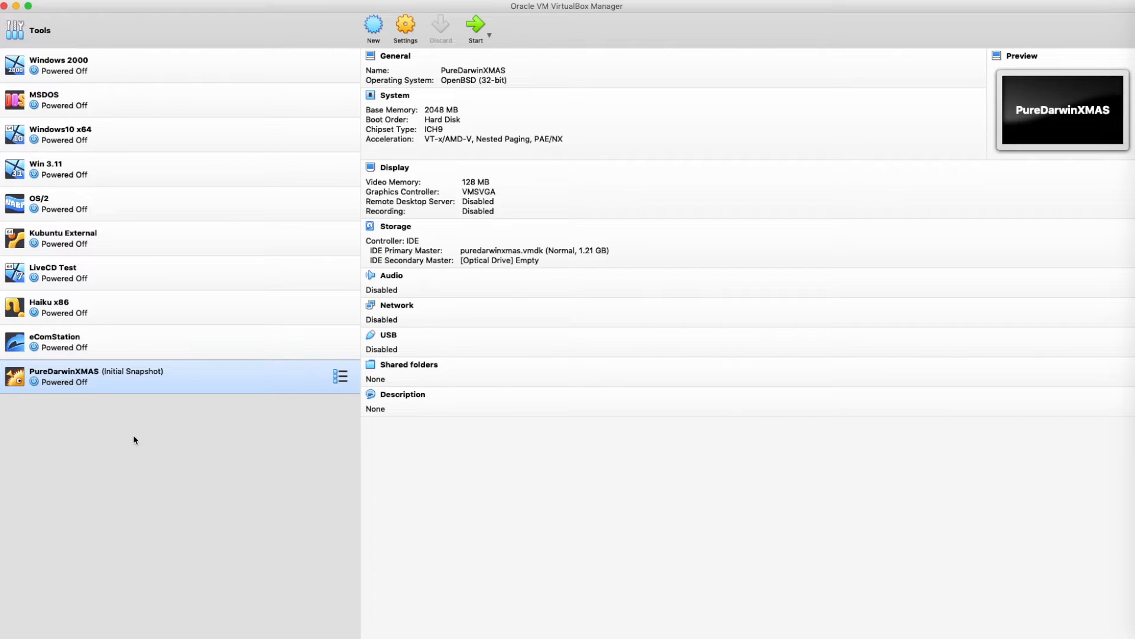
mouse_move(140, 441)
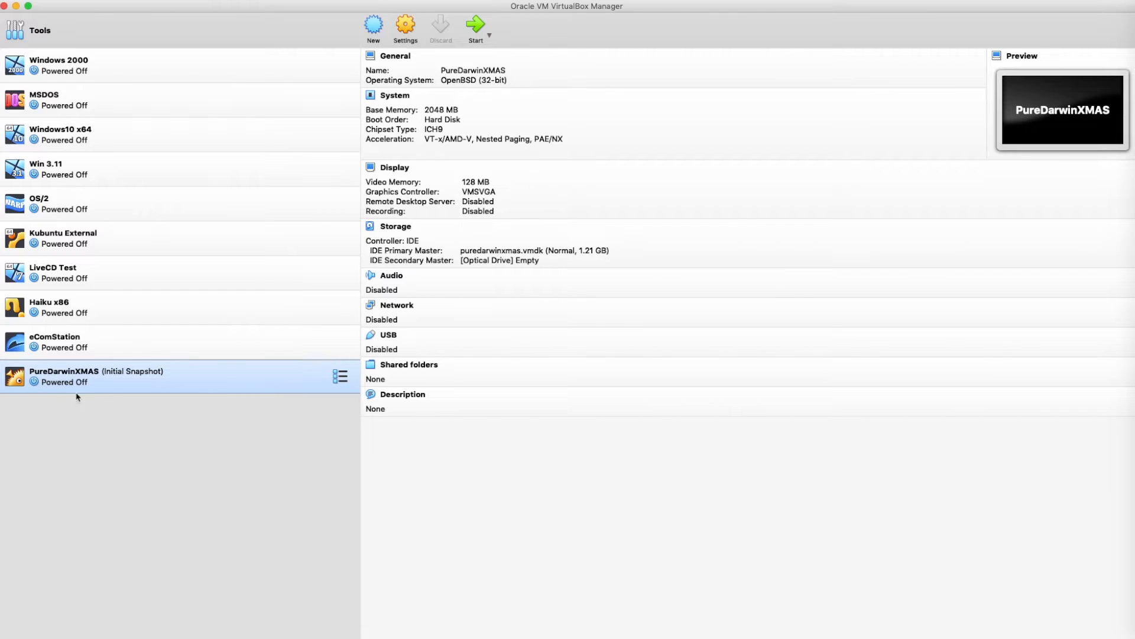
mouse_move(152, 438)
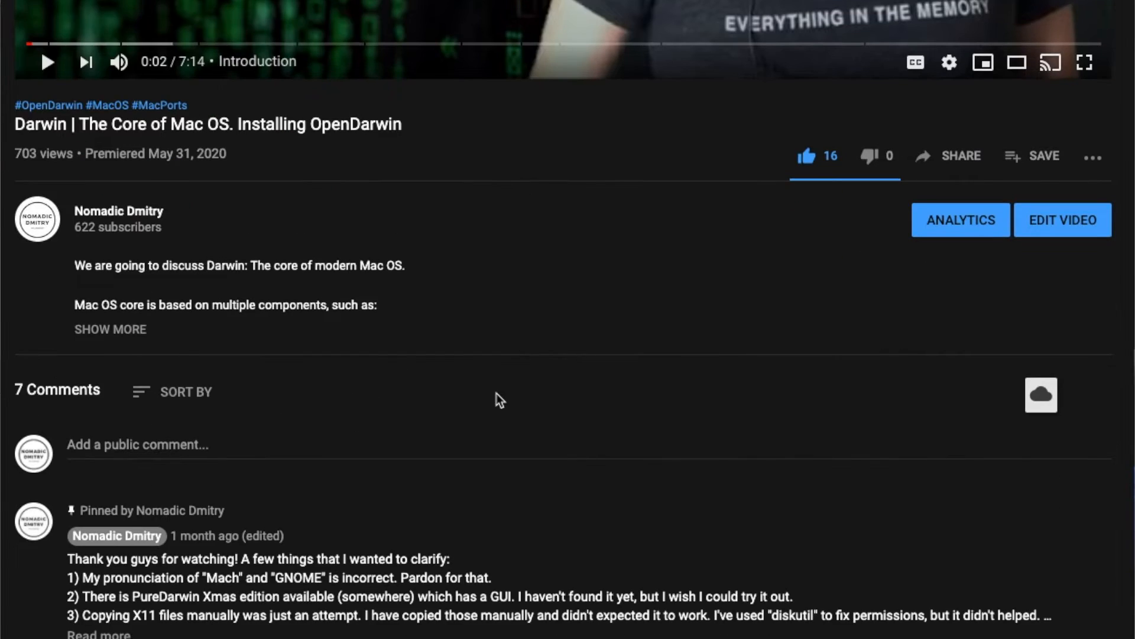
- Scroll the video page down to the pinned comment and replies with the PureDarwin Xmas GitHub link
scroll("down", 3)
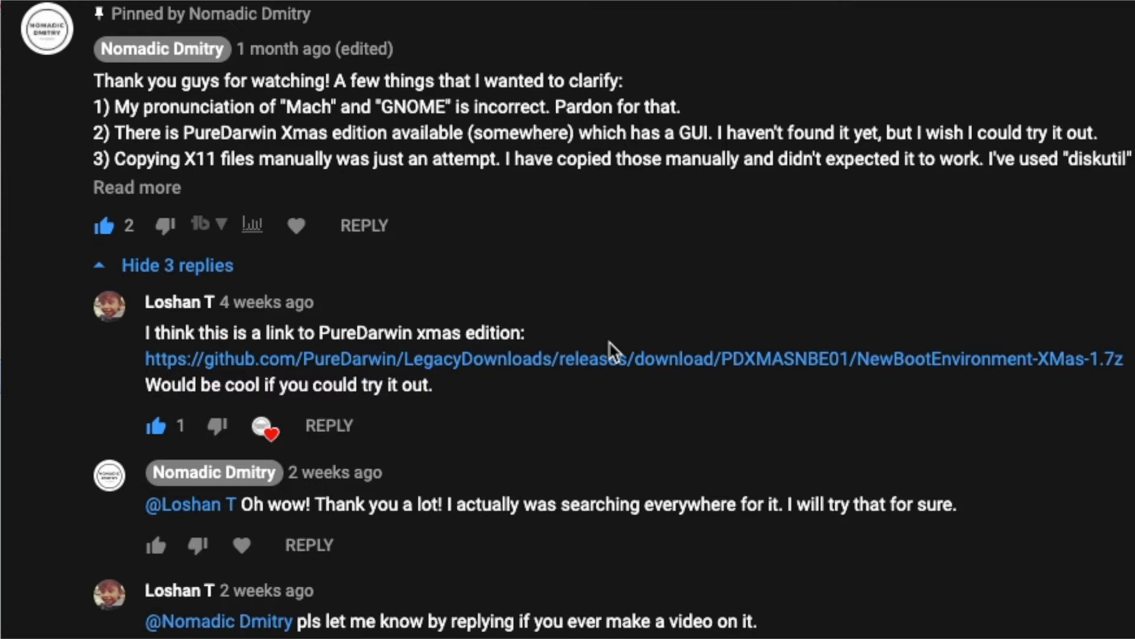
scroll("down", 3)
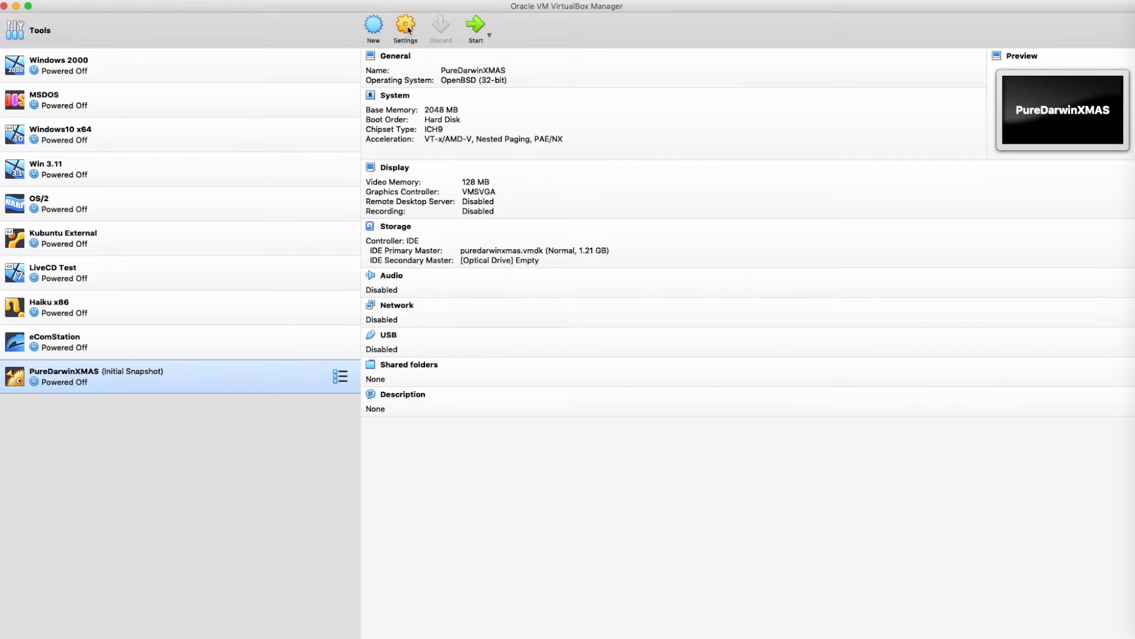
- Review PureDarwinXMAS settings pages: General, System motherboard and processor, Display, ending on Storage with puredarwinxmas.vmdk
left_click(405, 25)
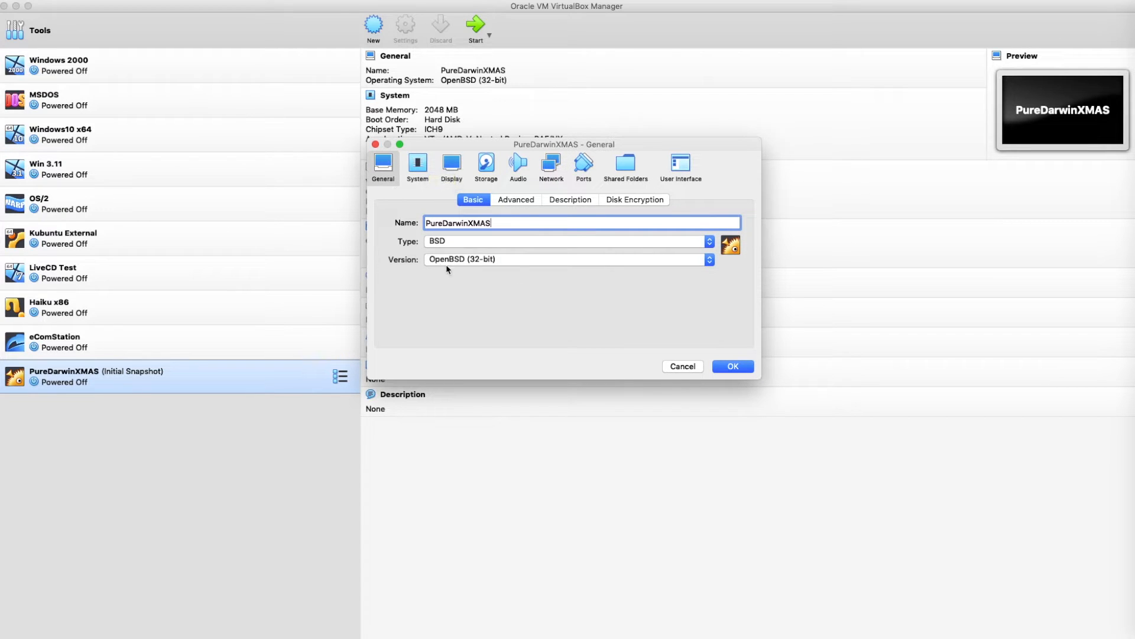
mouse_move(492, 267)
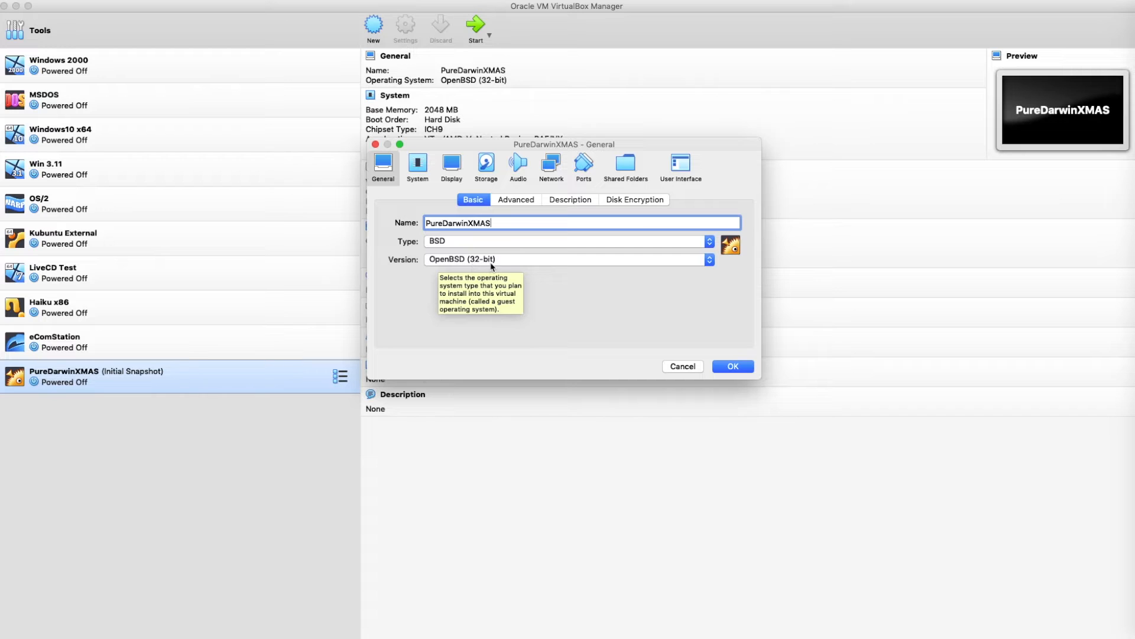
left_click(418, 164)
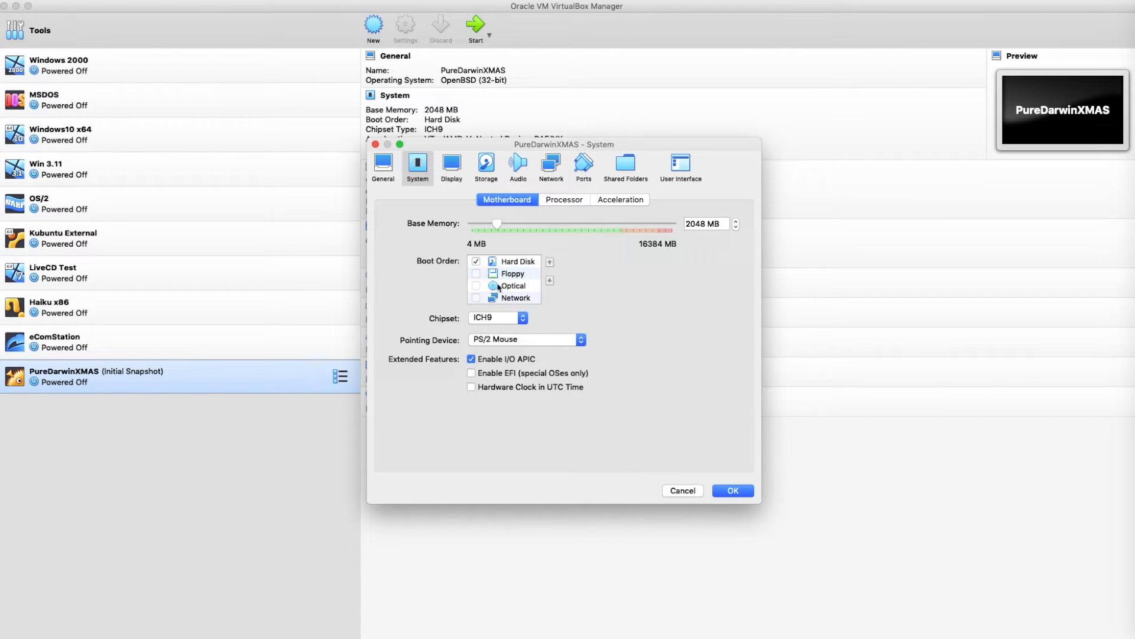
left_click(563, 199)
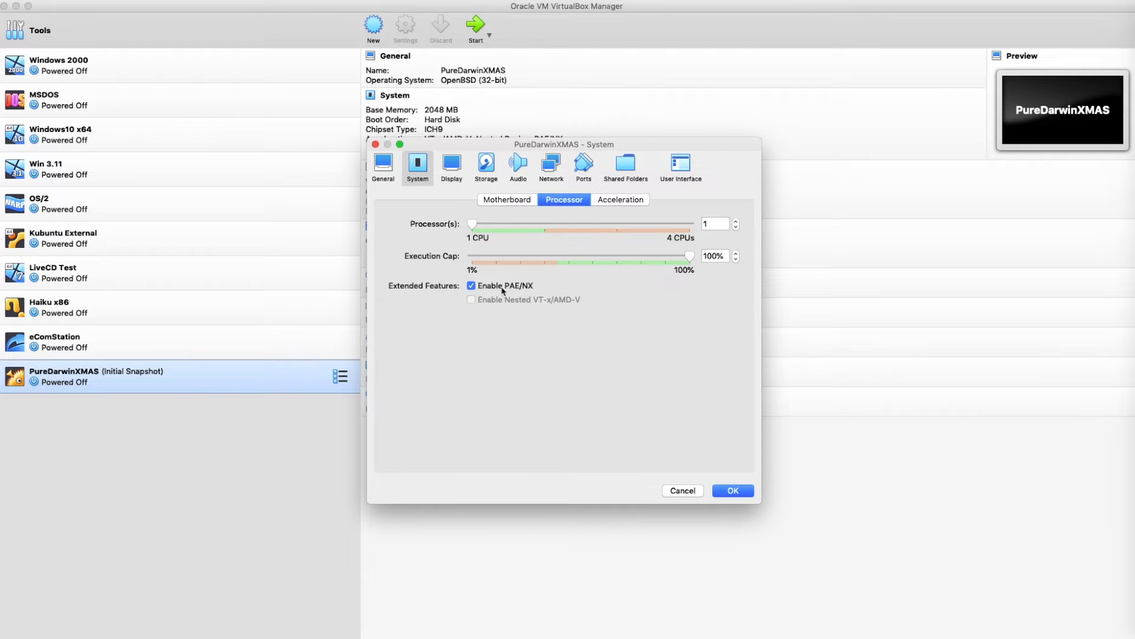
left_click(452, 163)
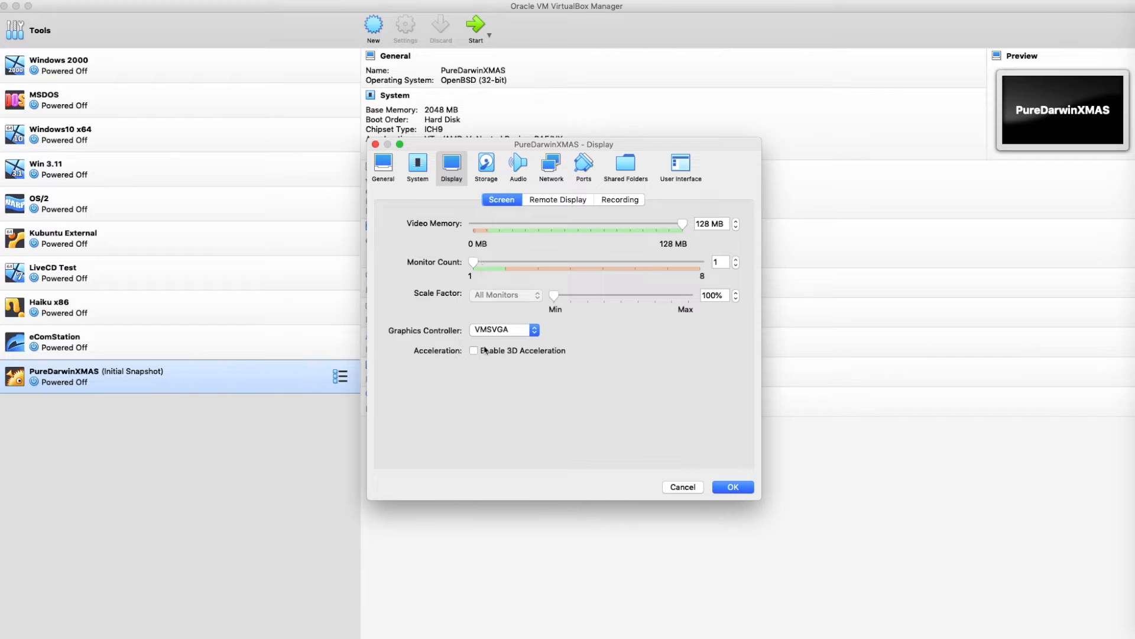
mouse_move(519, 359)
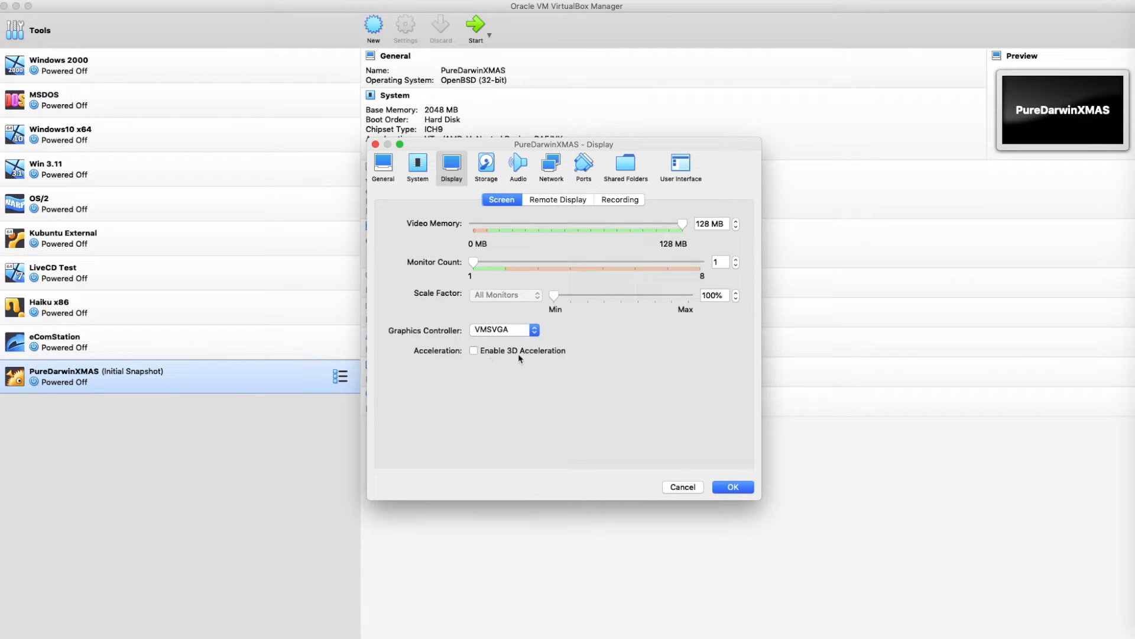
mouse_move(505, 170)
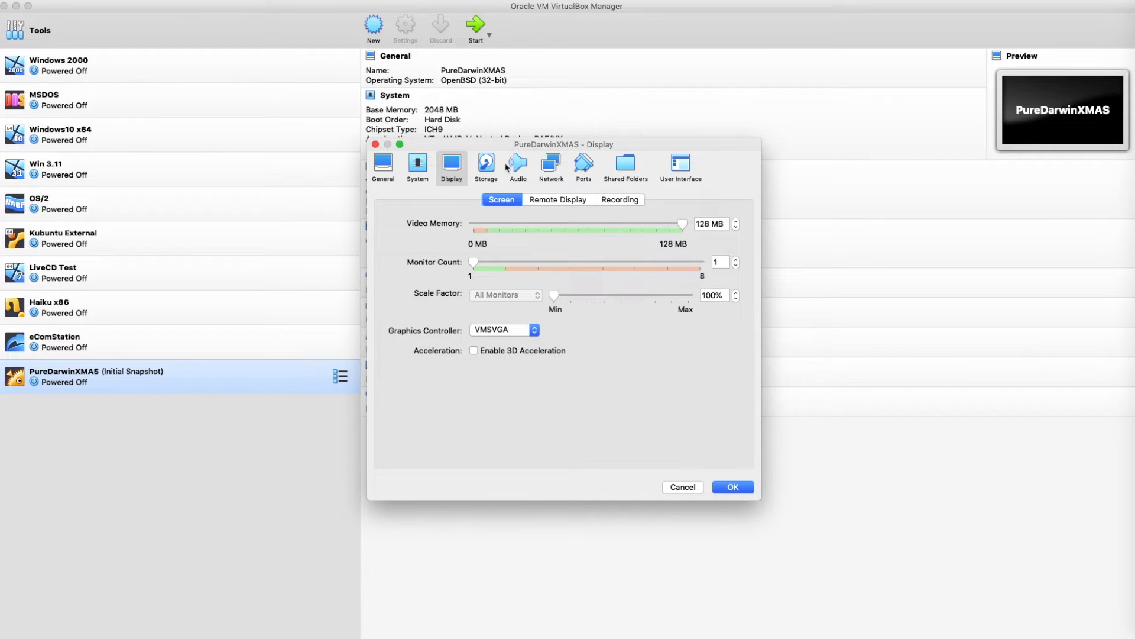
left_click(485, 165)
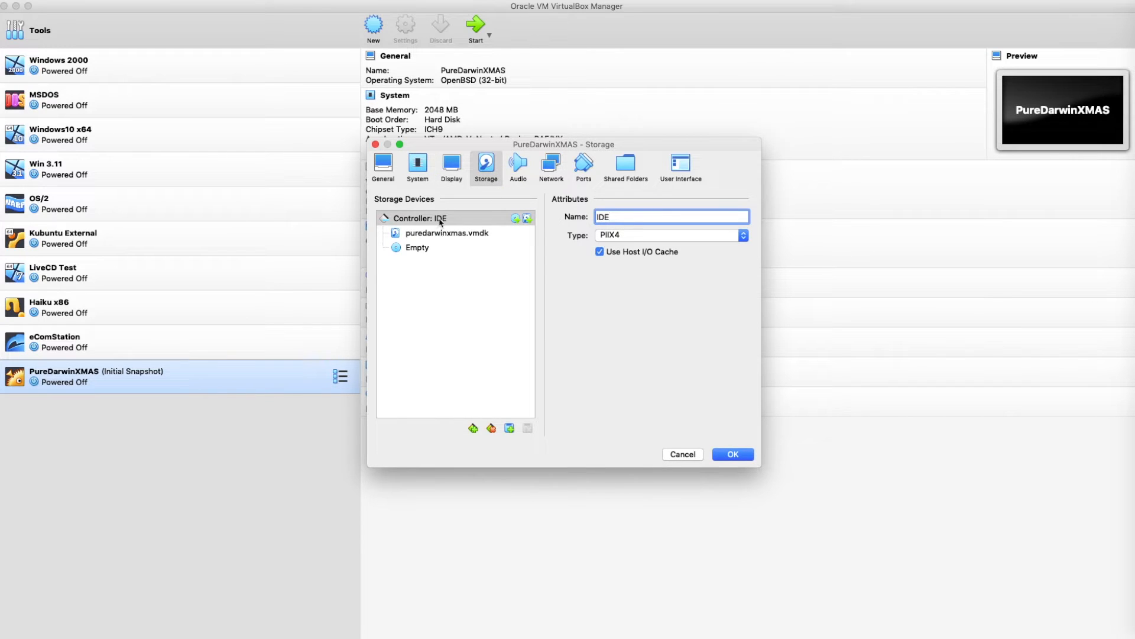
mouse_move(466, 244)
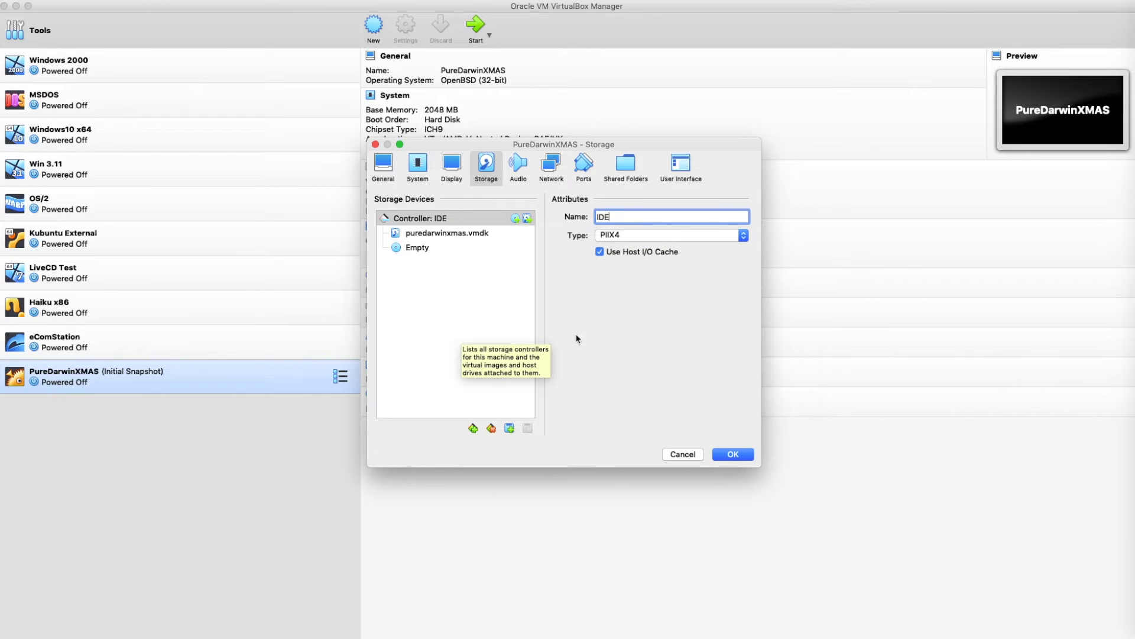
mouse_move(632, 336)
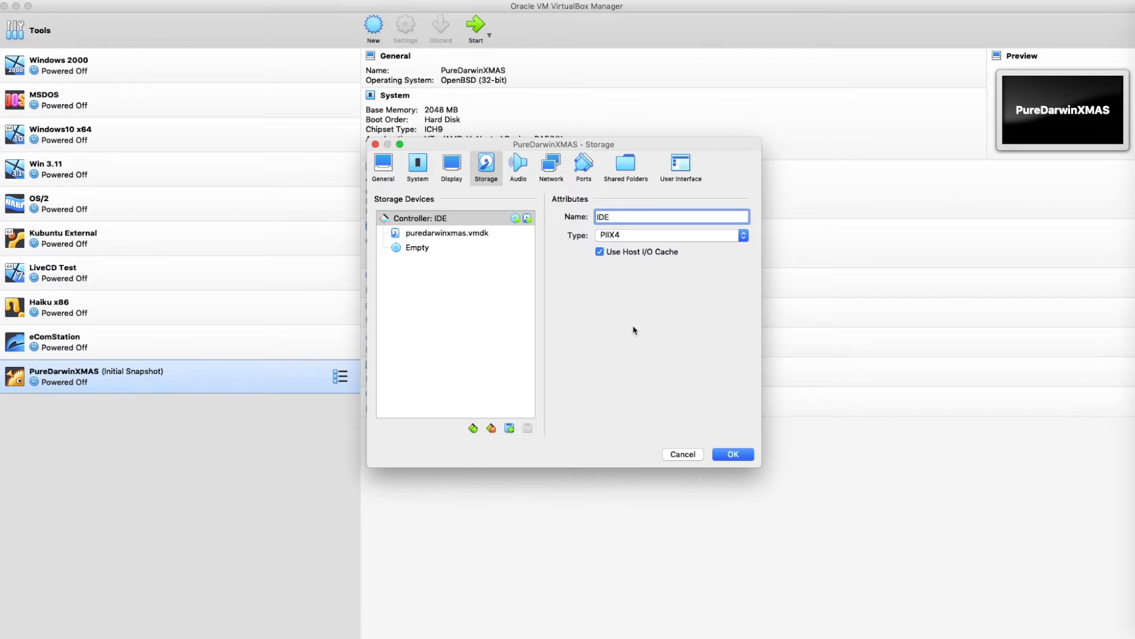
mouse_move(597, 350)
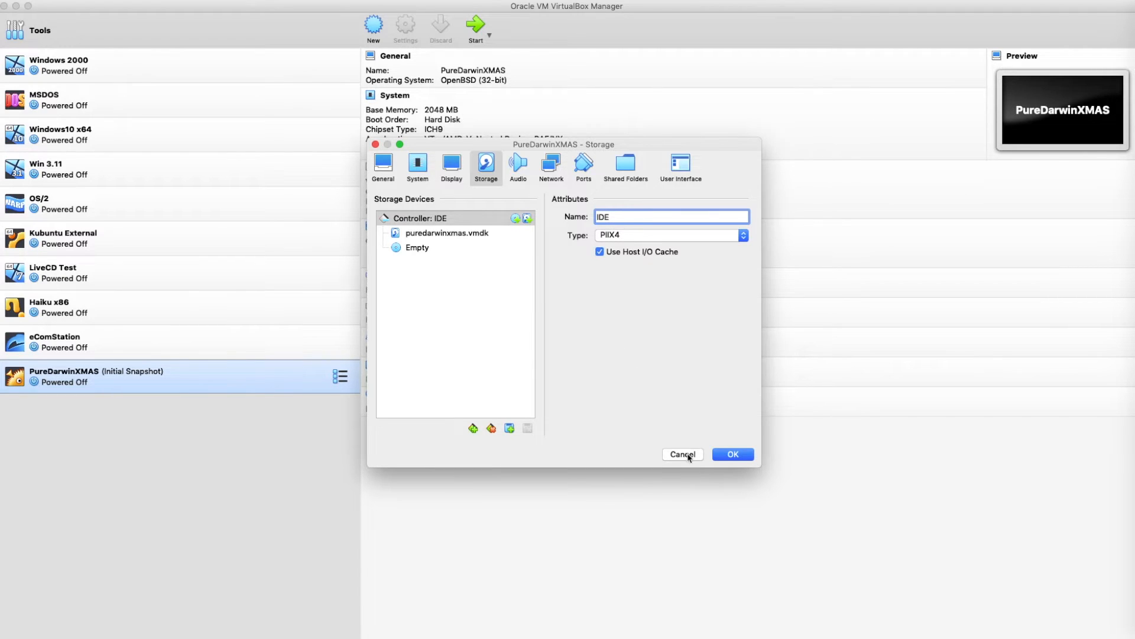
- Close the settings unchanged and switch the machine pane from Snapshots to Details
left_click(682, 454)
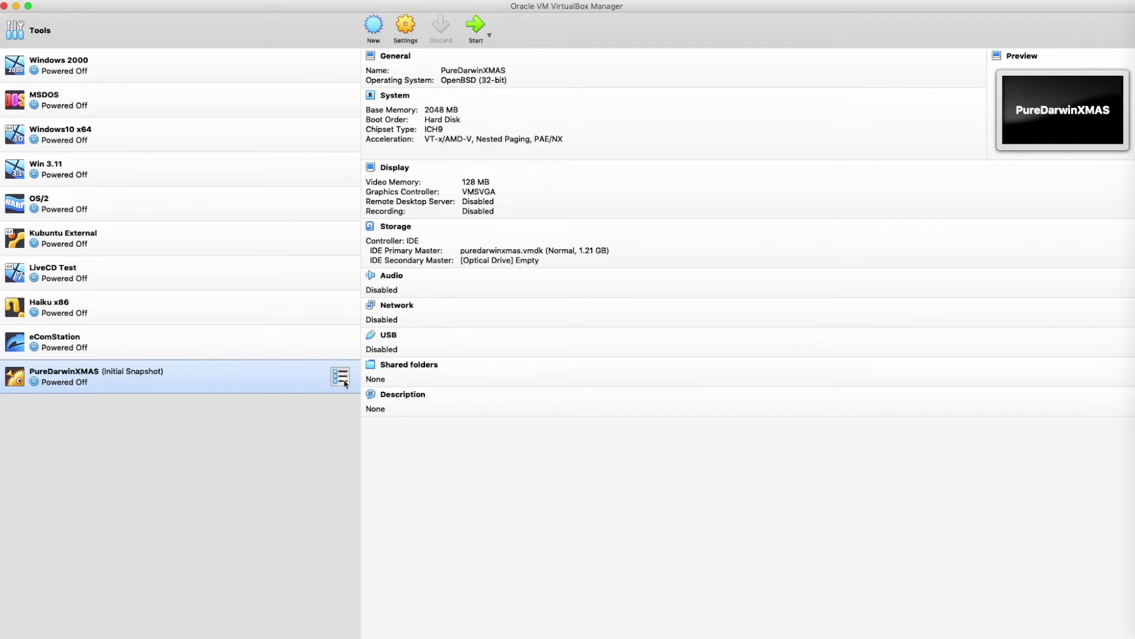
left_click(339, 378)
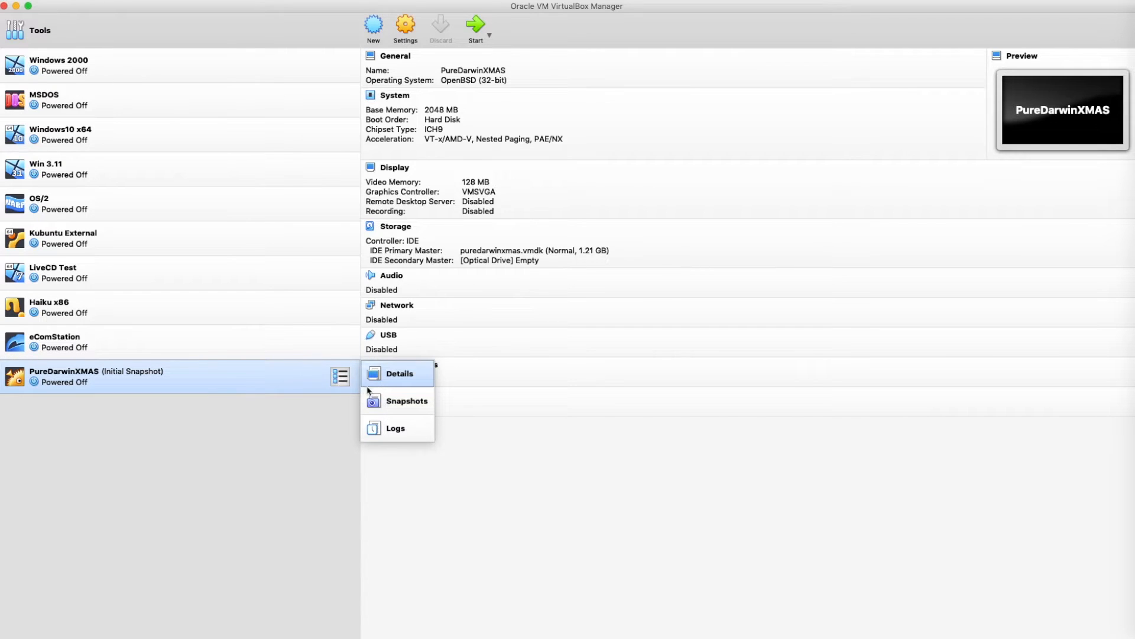
left_click(406, 401)
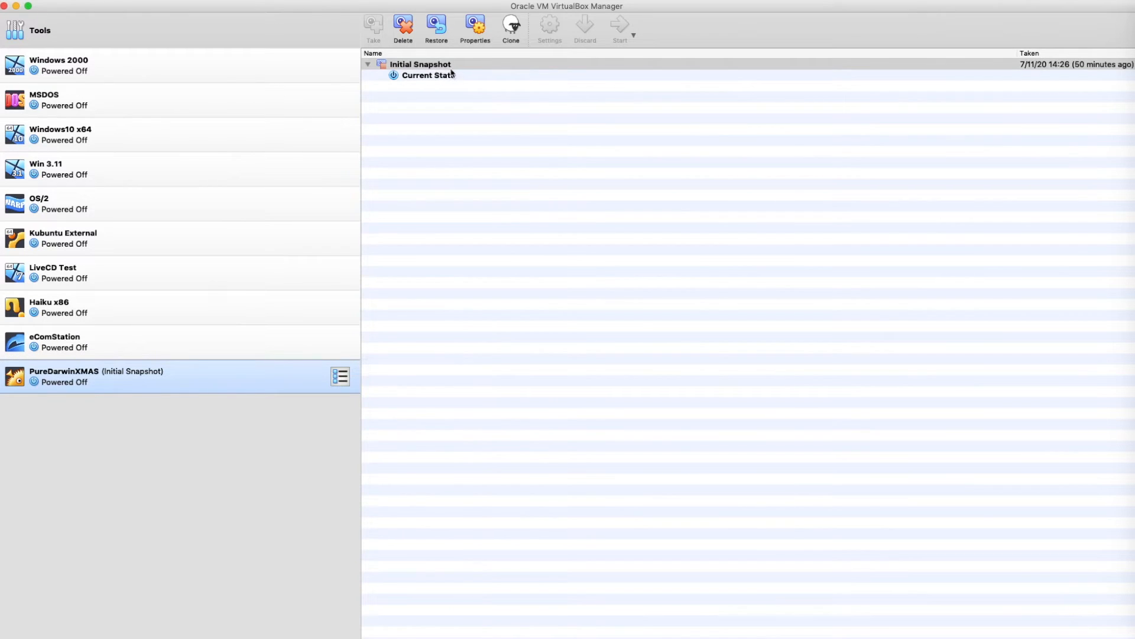
mouse_move(383, 298)
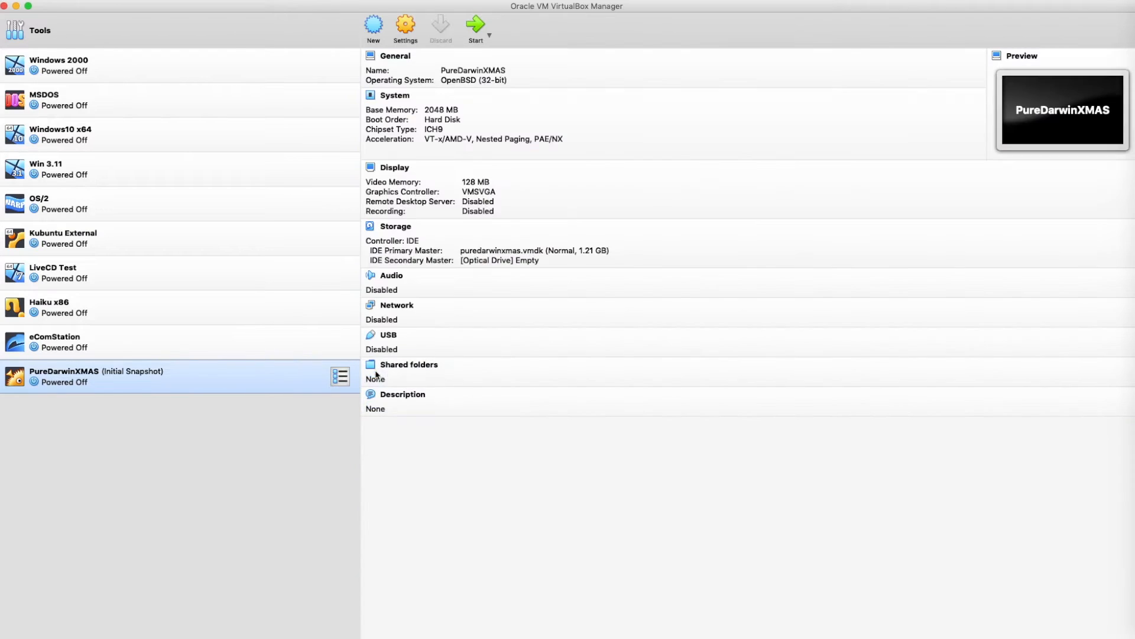
mouse_move(447, 445)
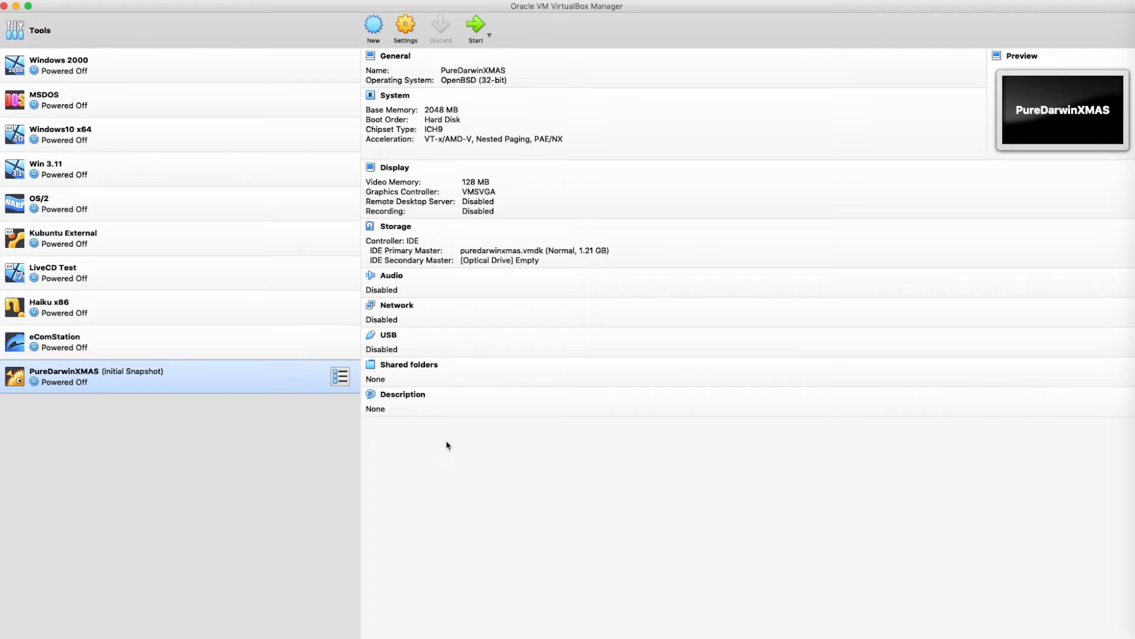
mouse_move(475, 476)
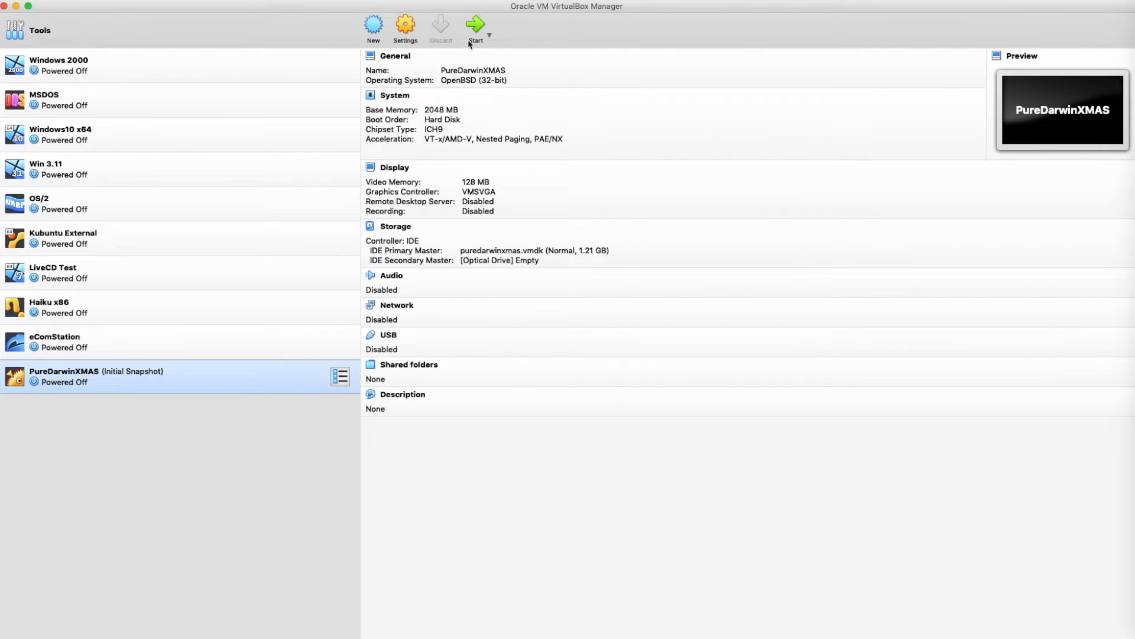
- Start the PureDarwinXMAS virtual machine and let it boot to the desktop
left_click(476, 25)
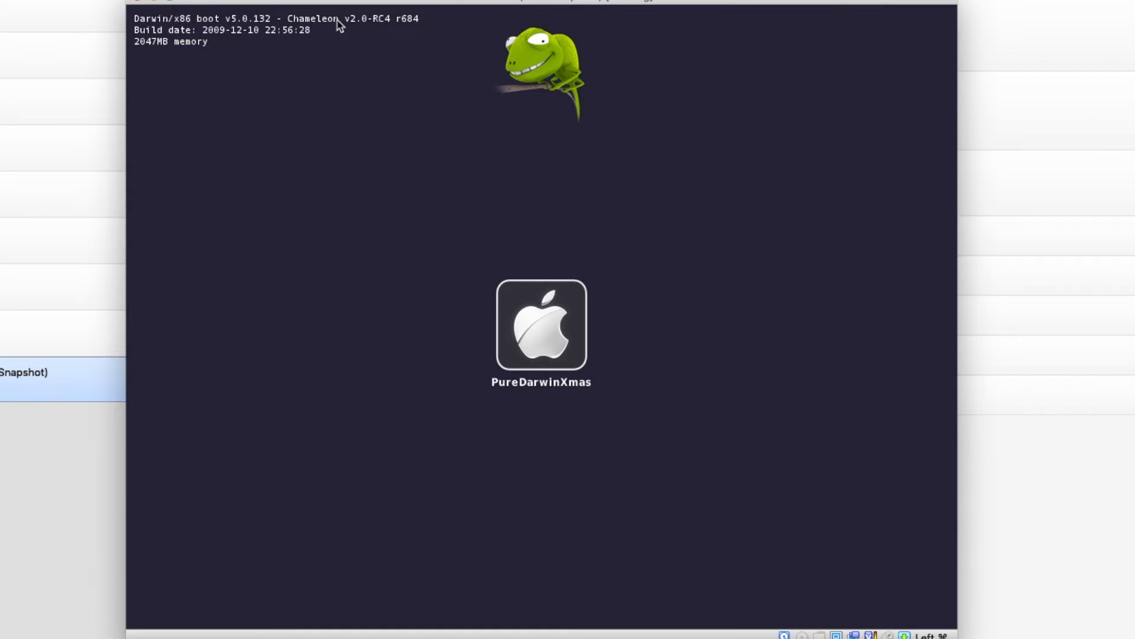
mouse_move(159, 58)
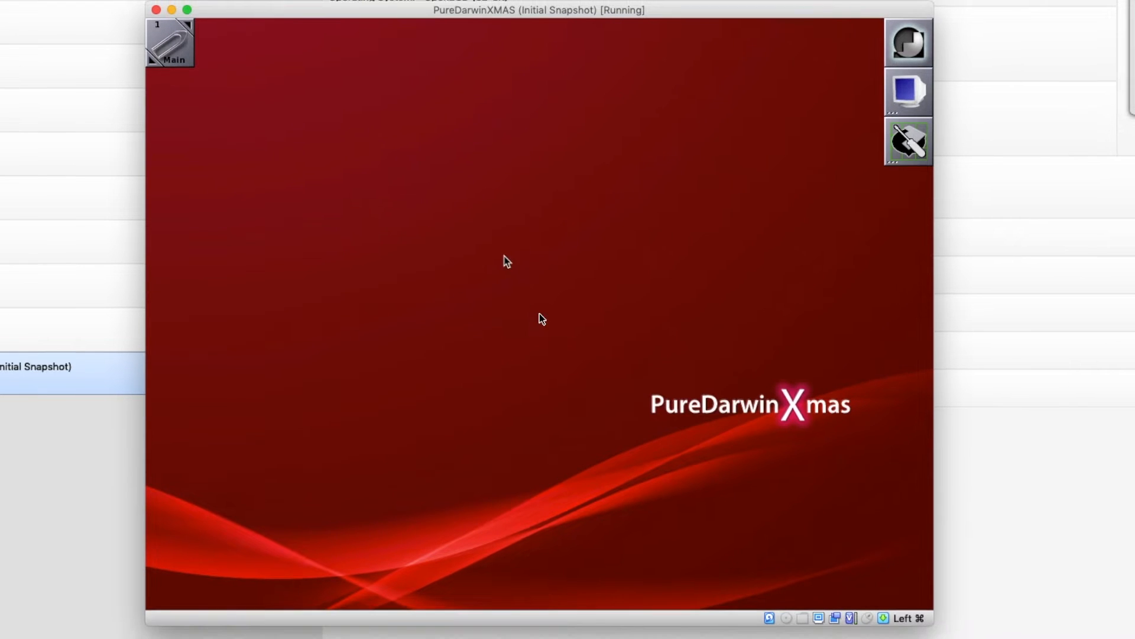
mouse_move(414, 185)
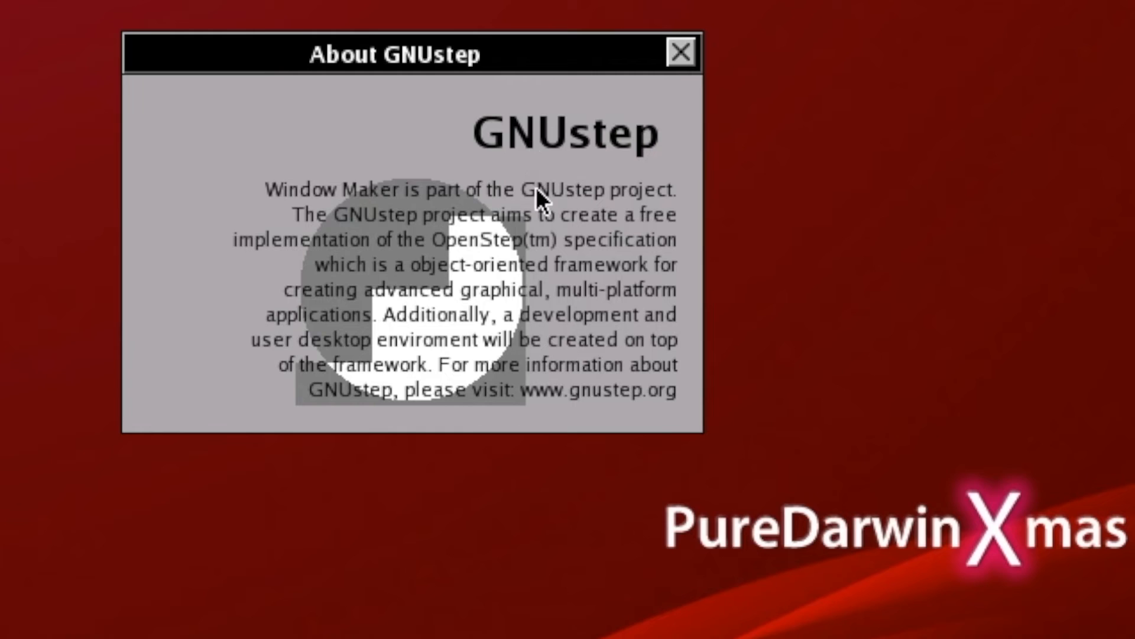
mouse_move(996, 185)
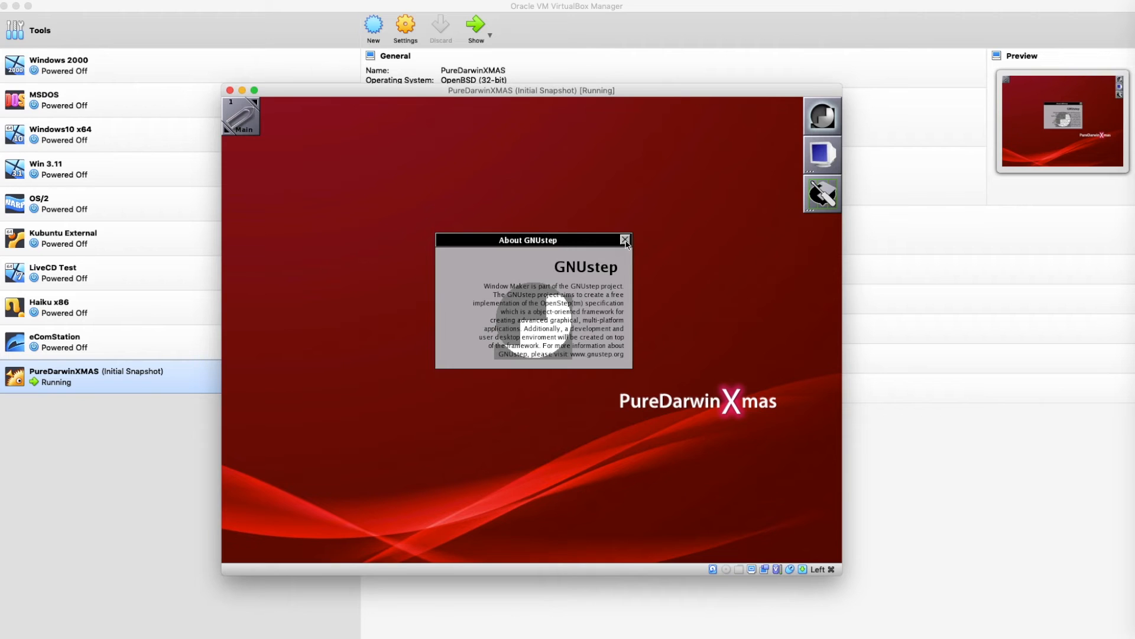
- Dismiss About GNUstep, launch an xterm on the desktop and run uname -a for the kernel version
left_click(625, 239)
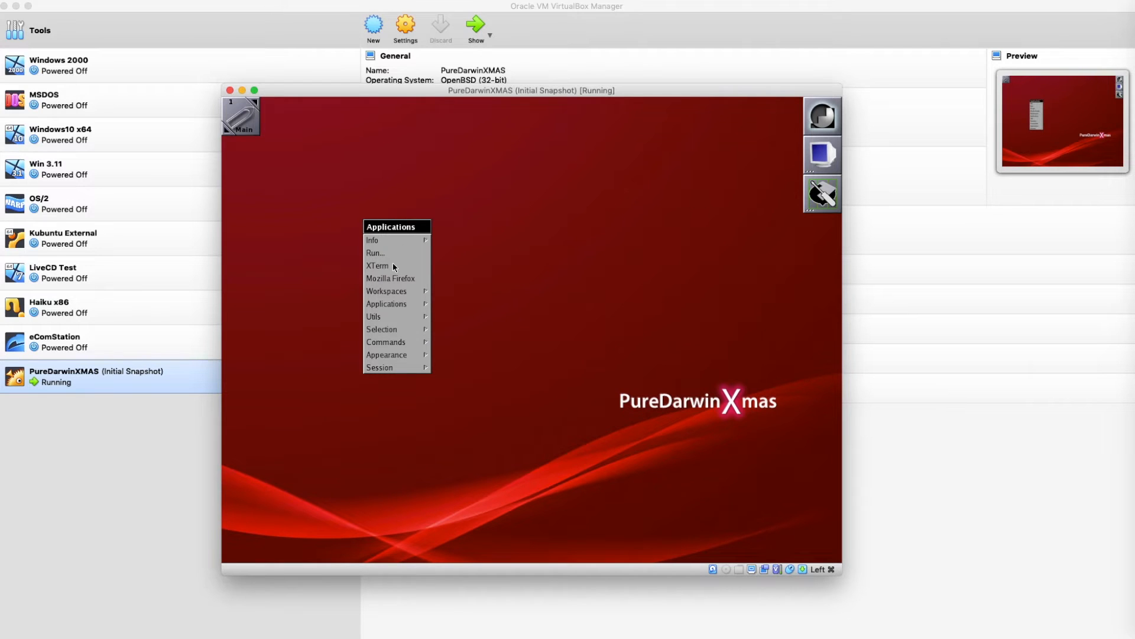
left_click(378, 265)
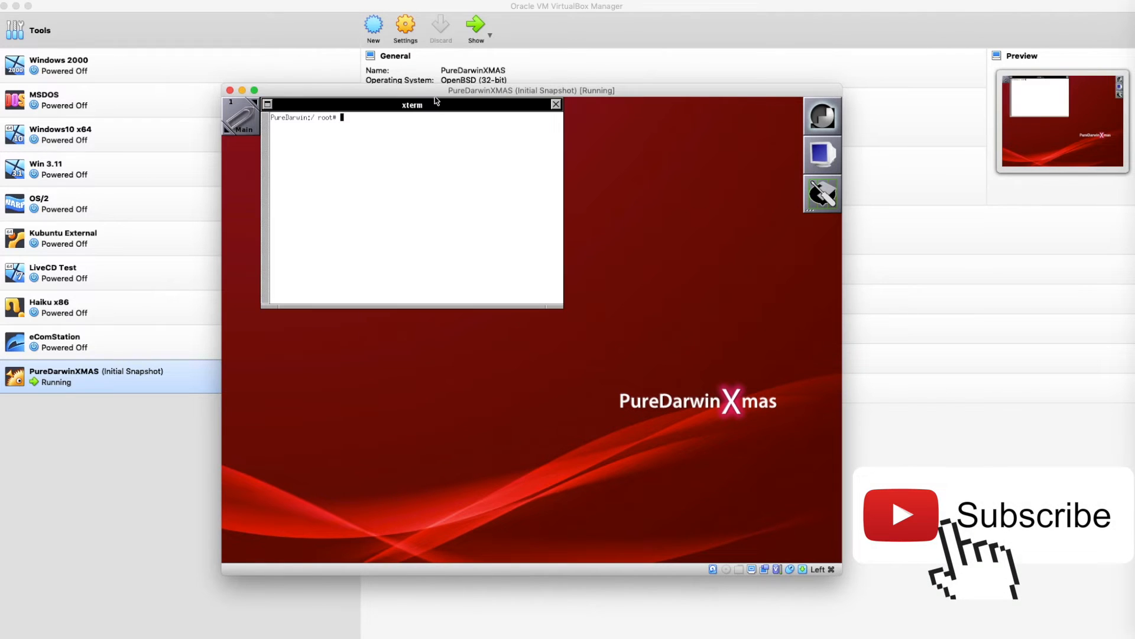
left_click_drag(412, 104, 454, 276)
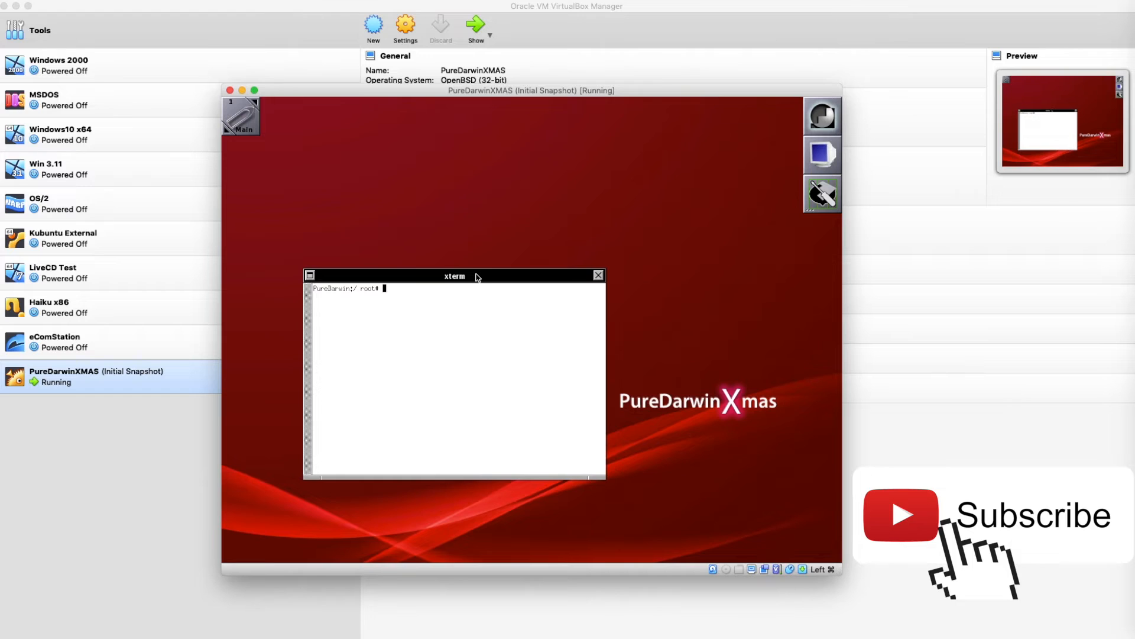
type("uname -a")
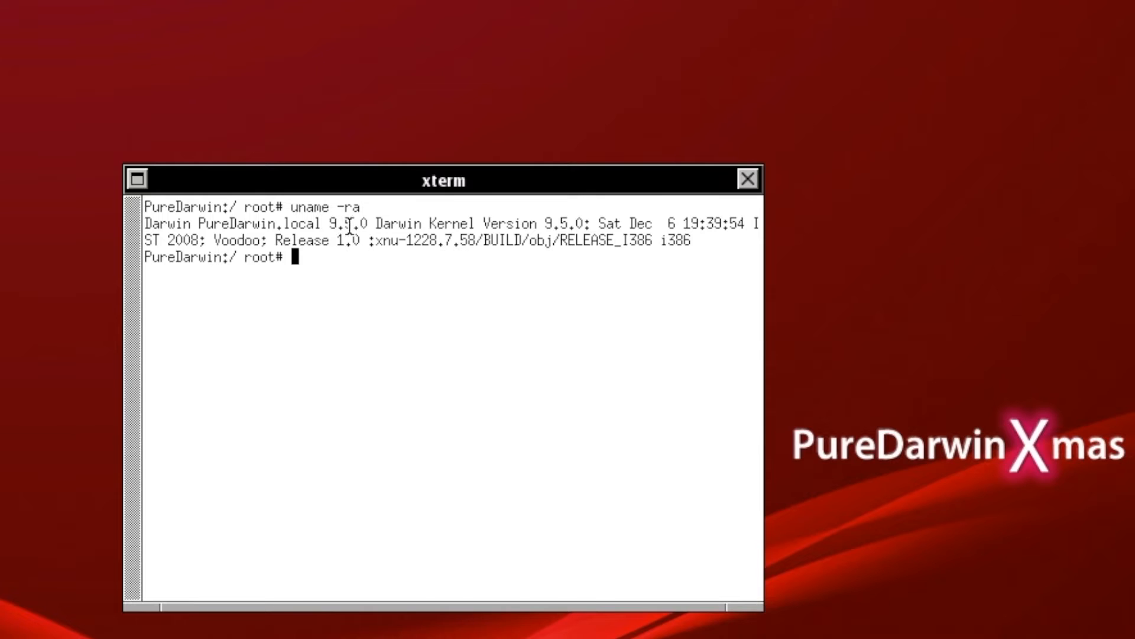
mouse_move(389, 239)
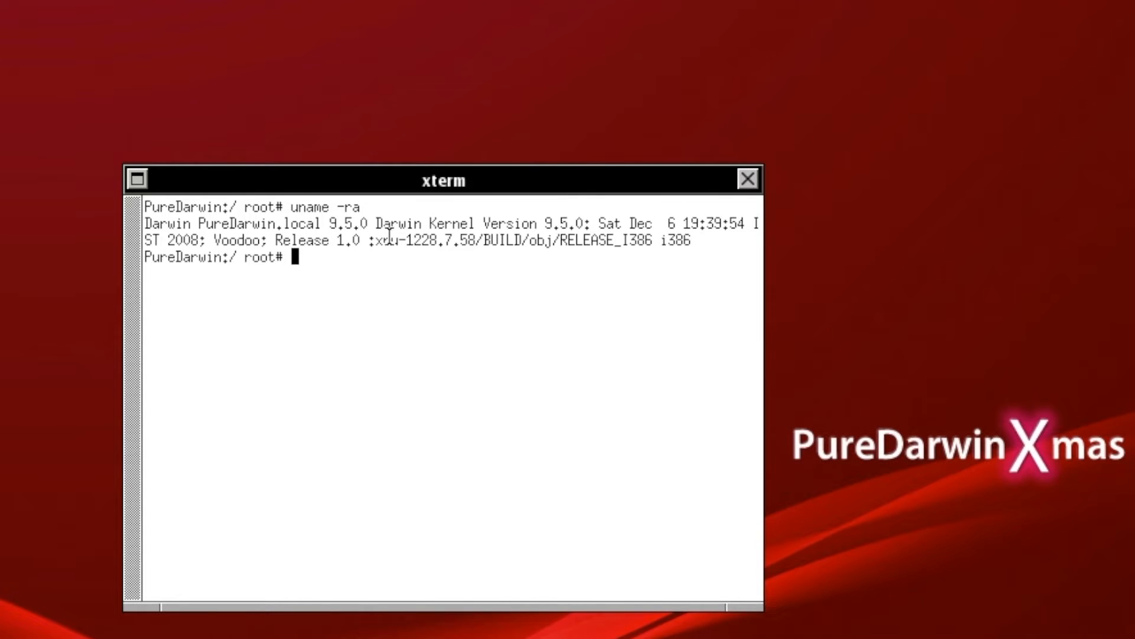
- List the root directory and cd into Applications to reach the MacPorts folder
double_click(172, 240)
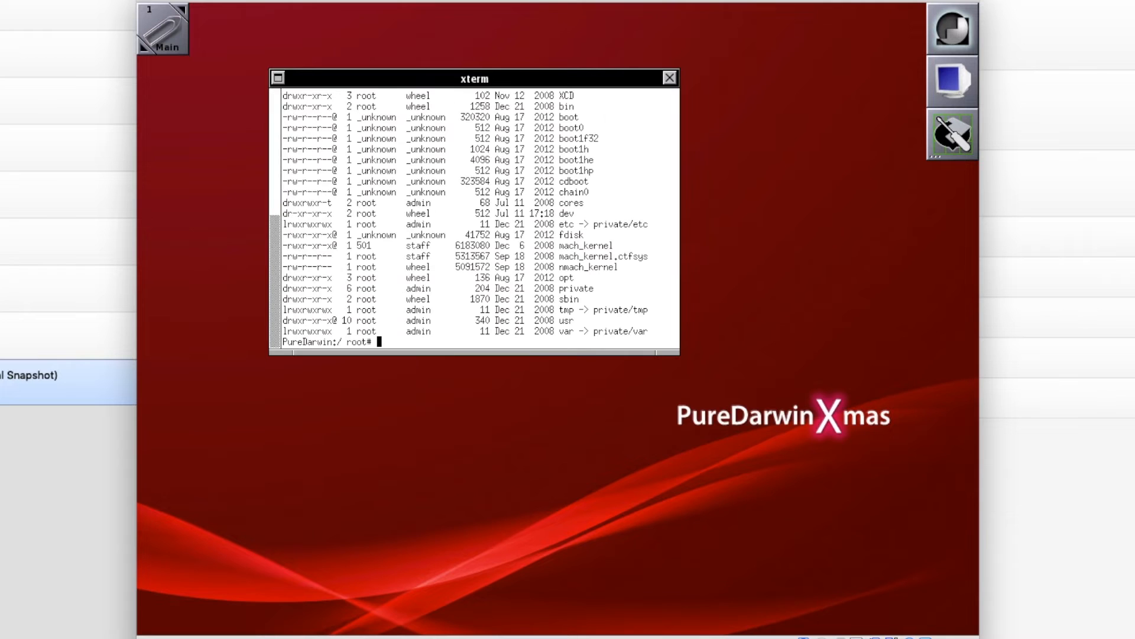
mouse_move(145, 140)
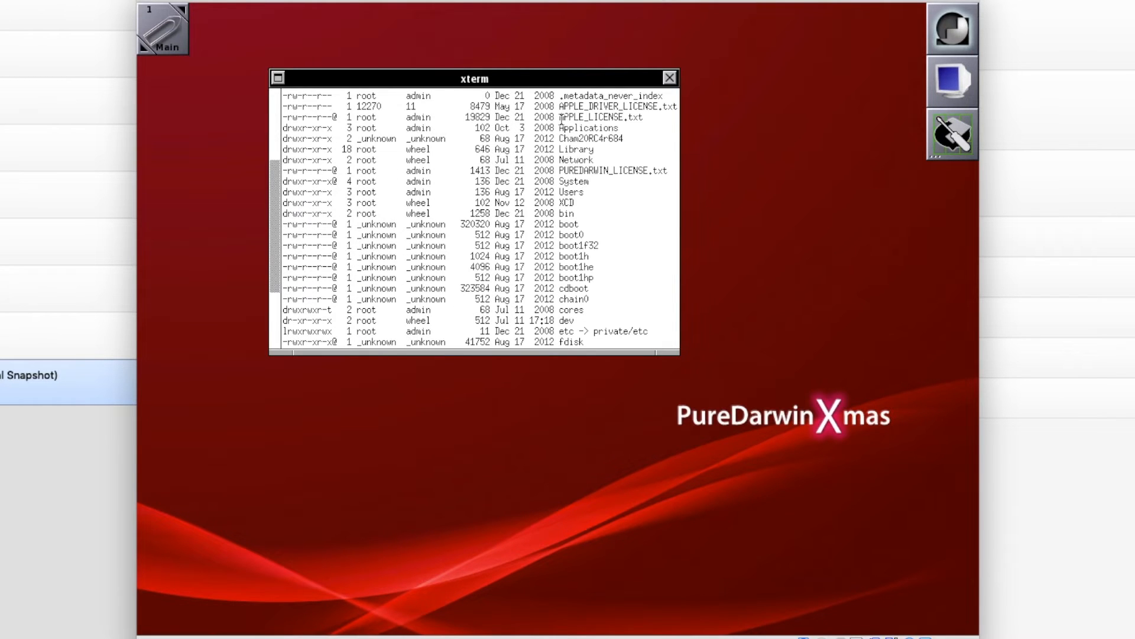
type("cd Applications/")
type("ls")
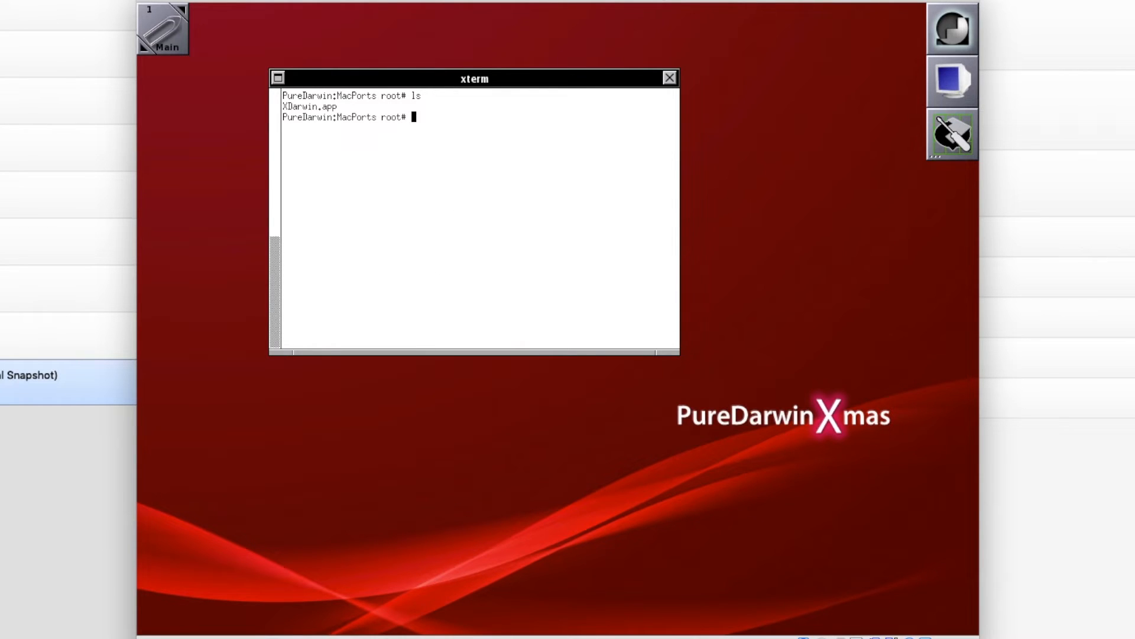
- Return to /, list it, then change into Library and its Python 2.3 folder
type("cd /")
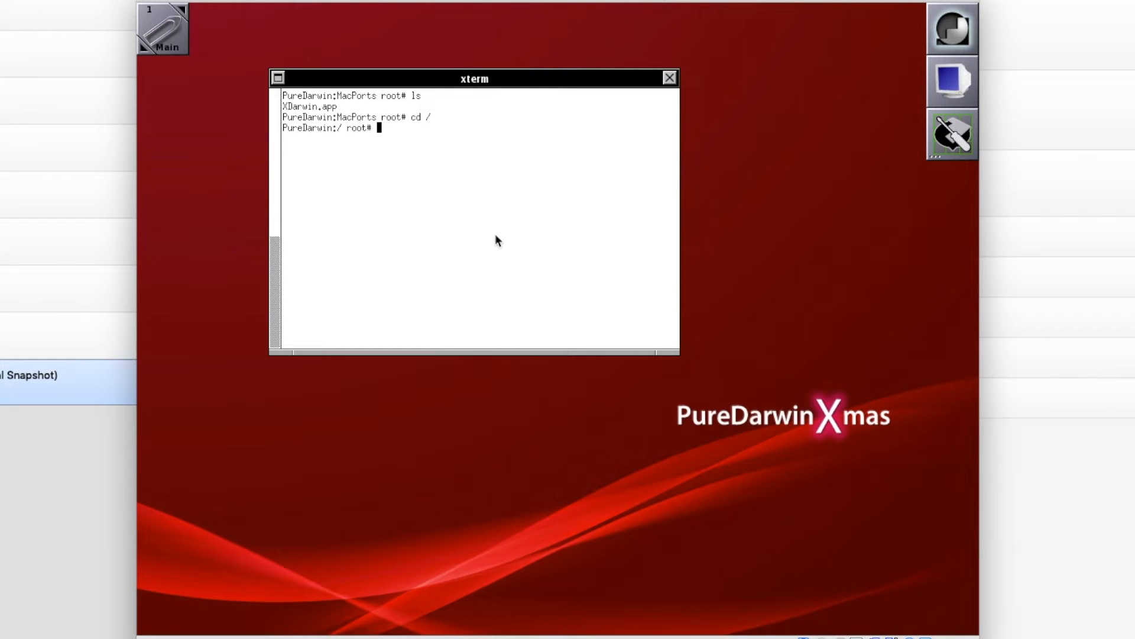
type("ls")
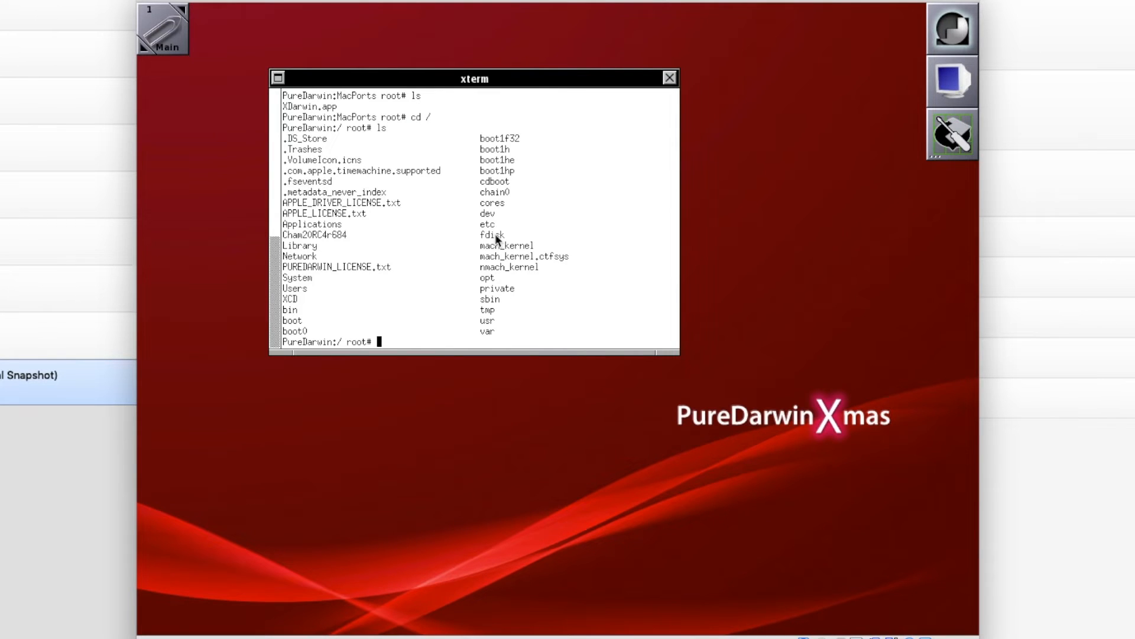
type("cd Library/")
type("cd Python")
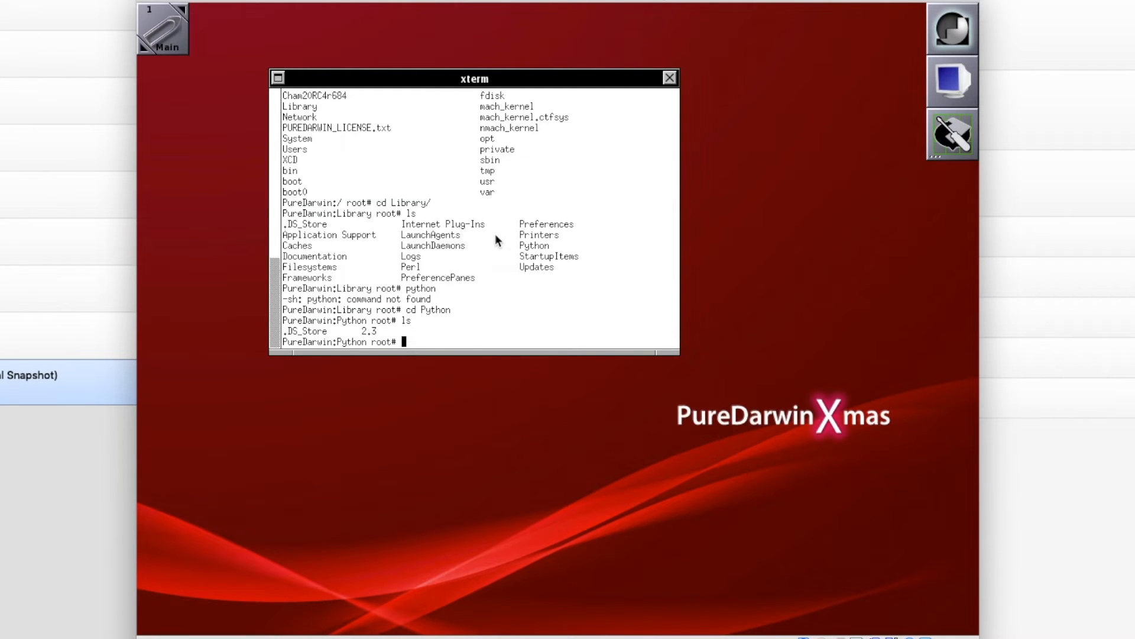
type("cd 2.3")
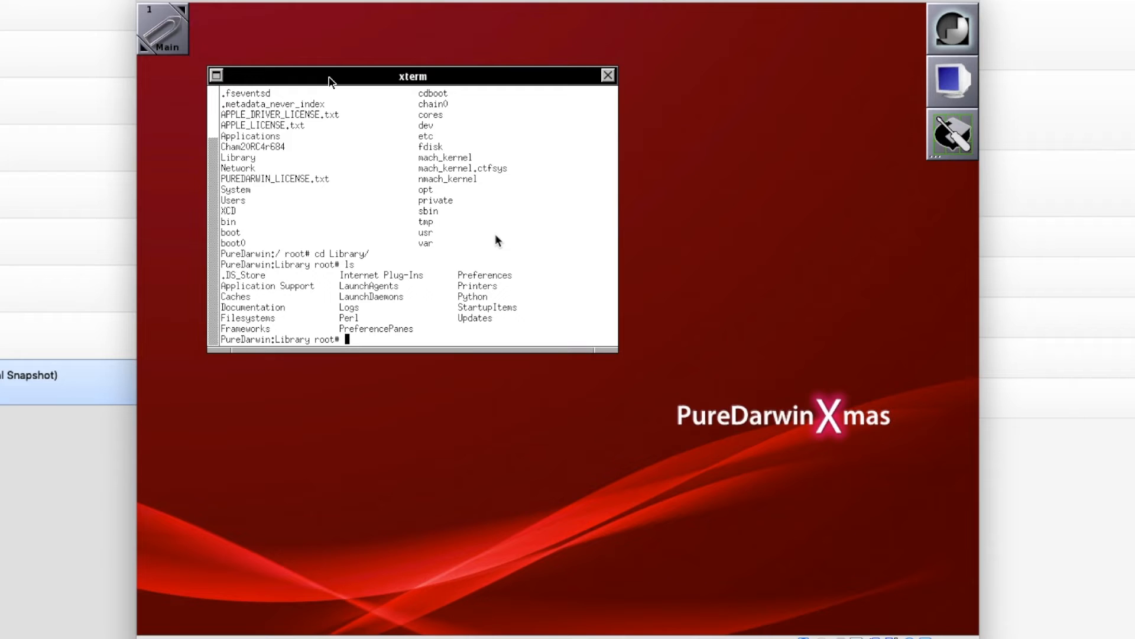
- Enter StartupItems, list it with ls -la, then close the xterm window
type("cd StartupItems/")
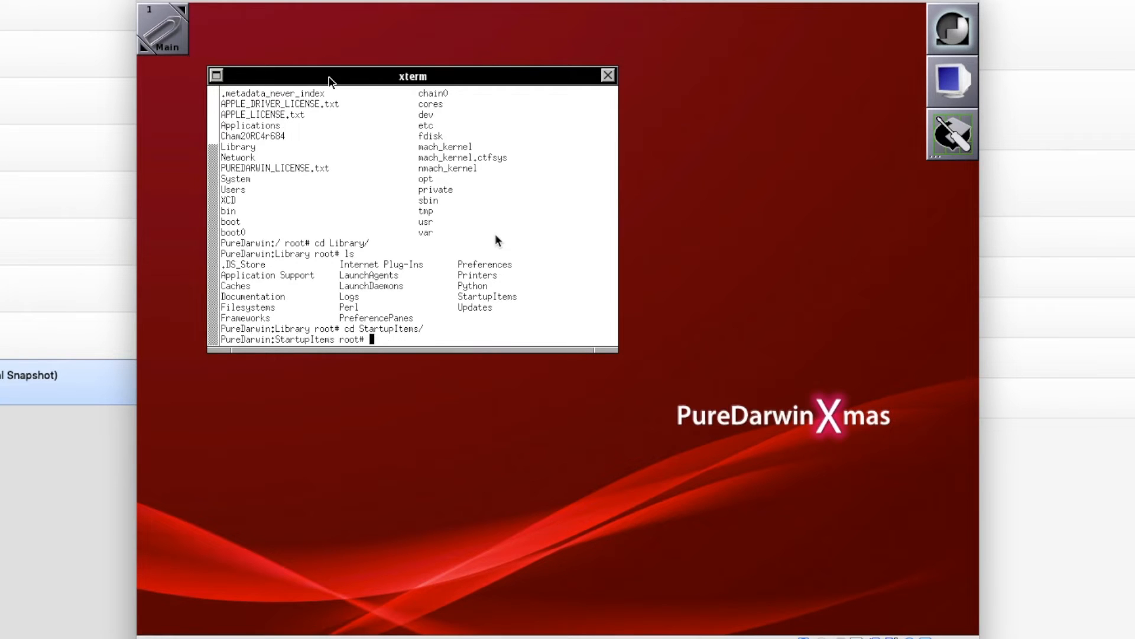
type("ls -la")
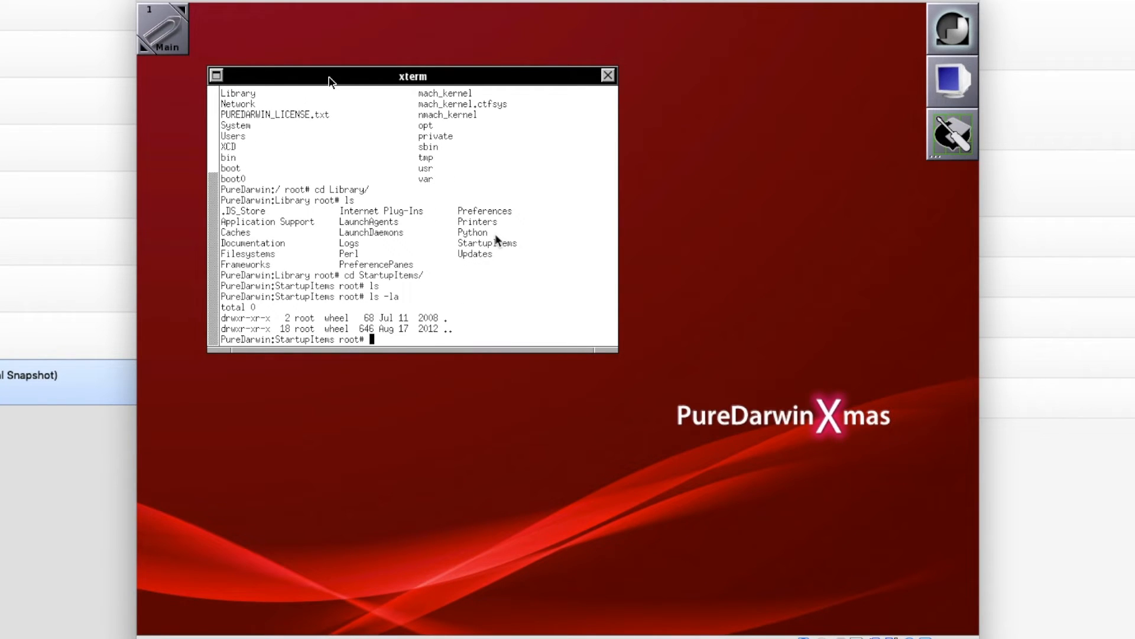
type("cd A")
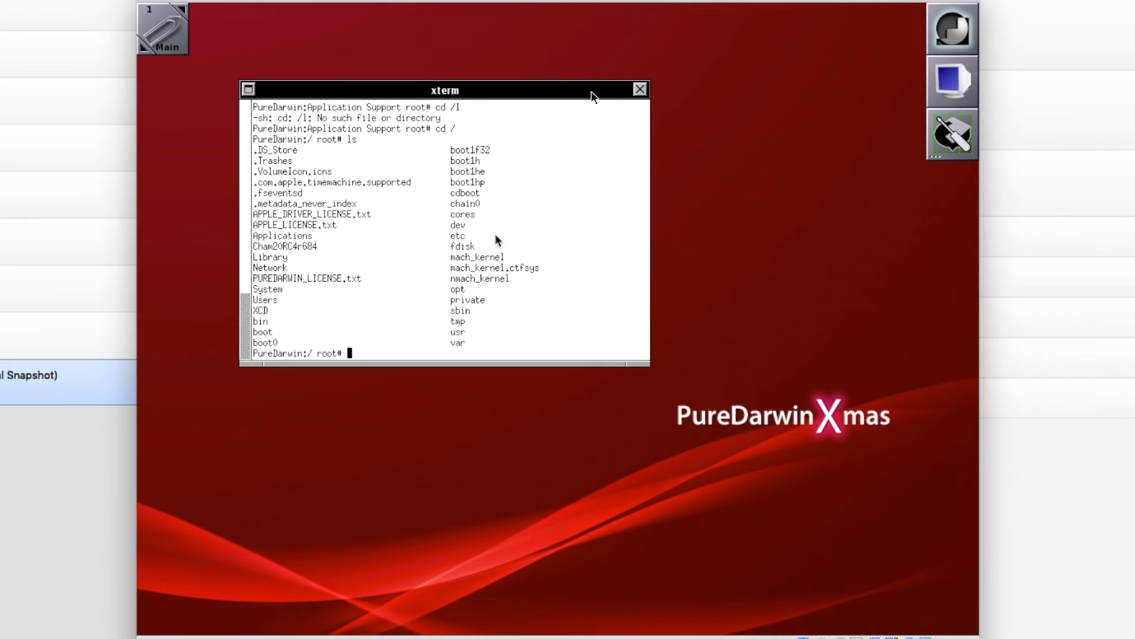
left_click(638, 90)
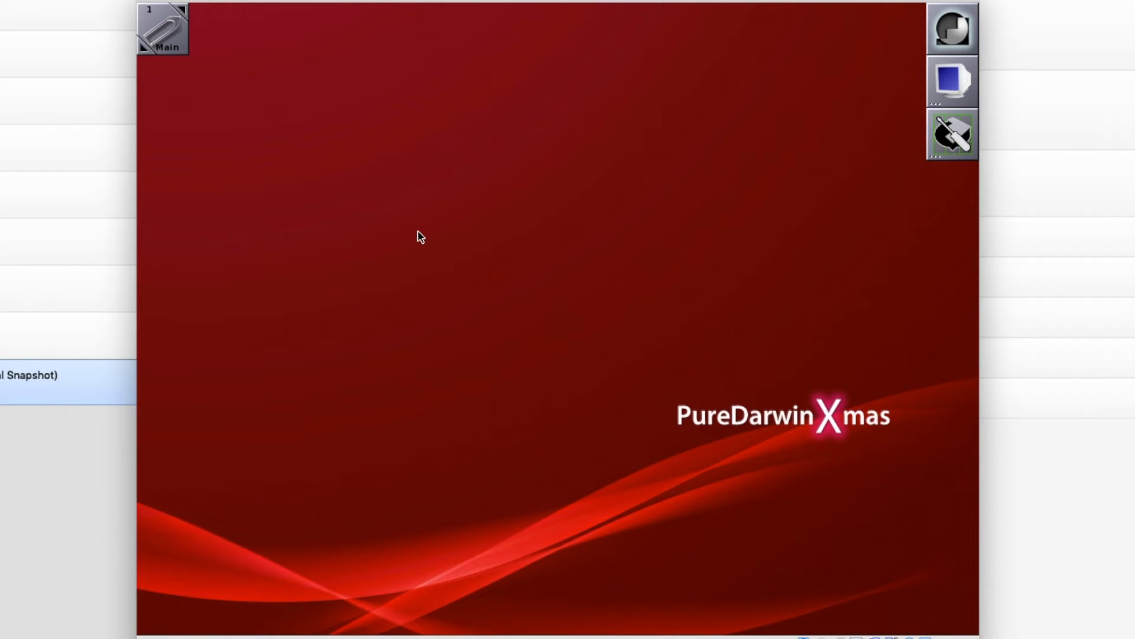
- From the desktop root menu try launching Mozilla Firefox, dismiss the execution error and reopen the menu
right_click(421, 236)
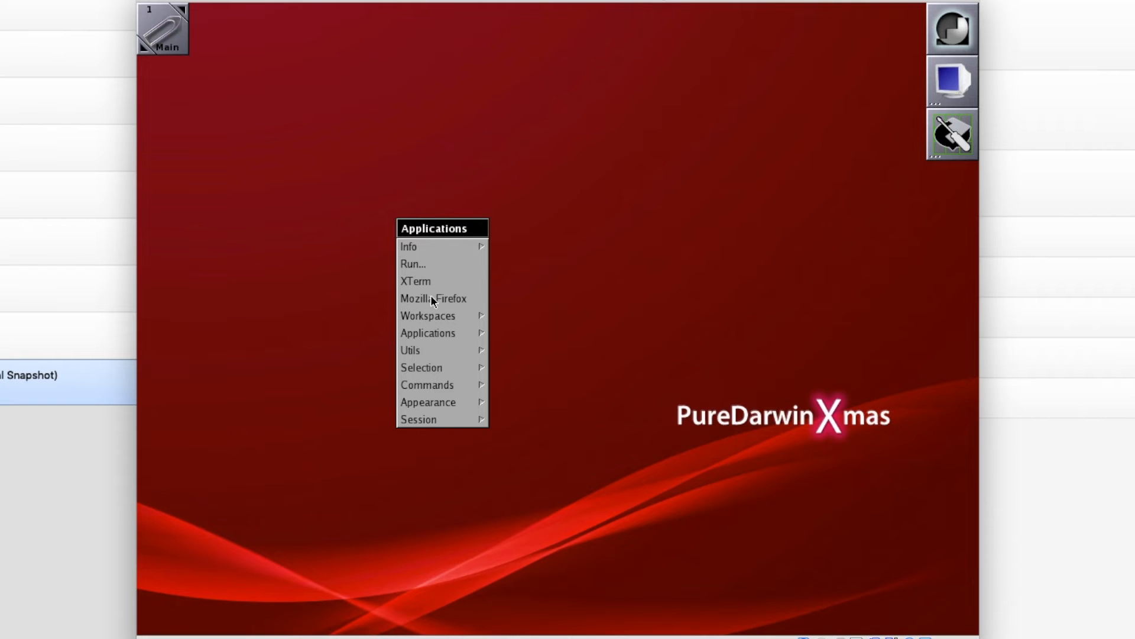
left_click(433, 298)
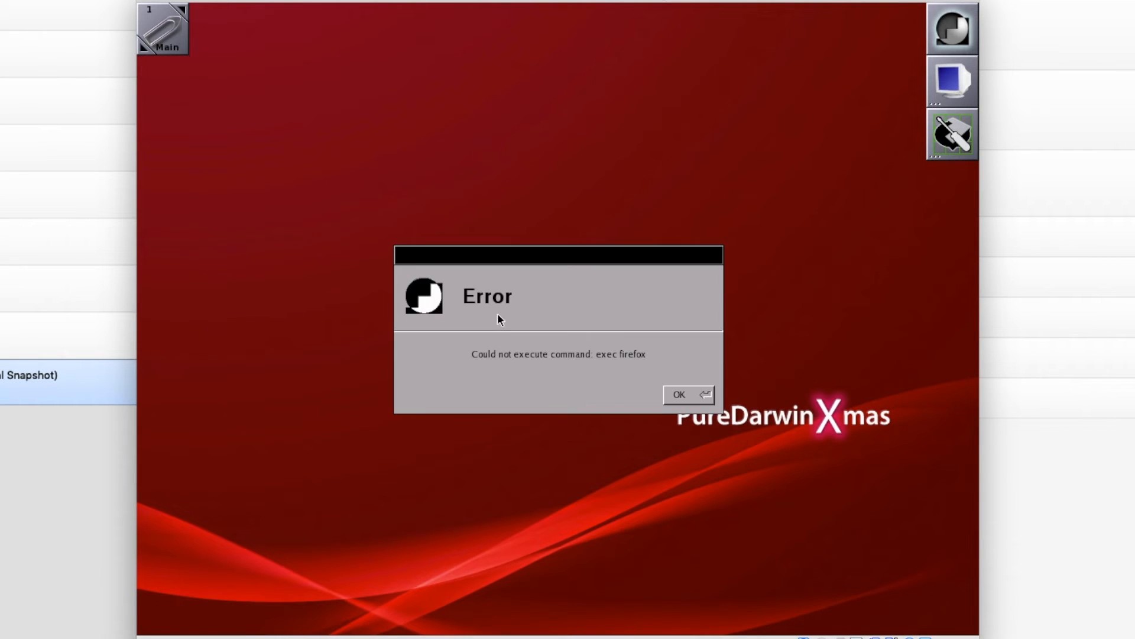
left_click(679, 395)
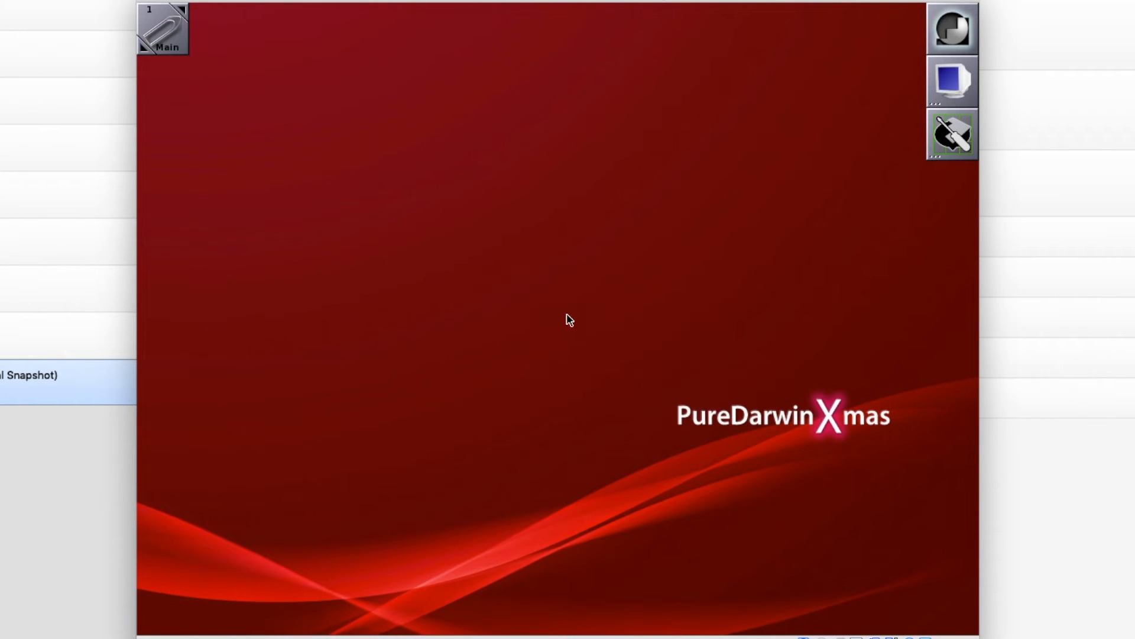
right_click(568, 319)
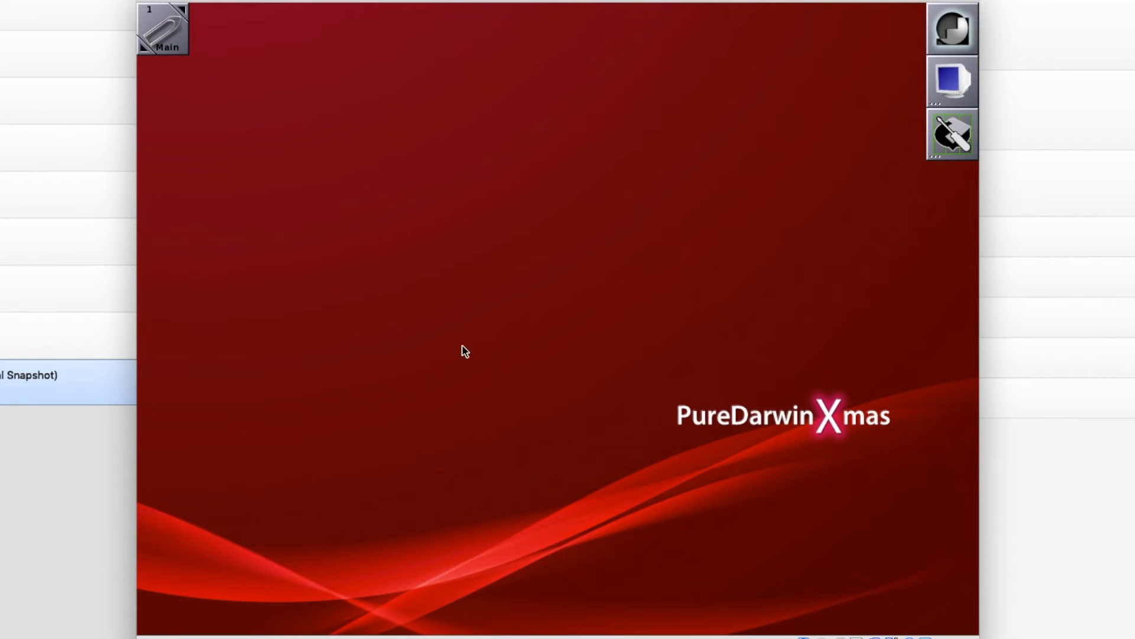
right_click(464, 352)
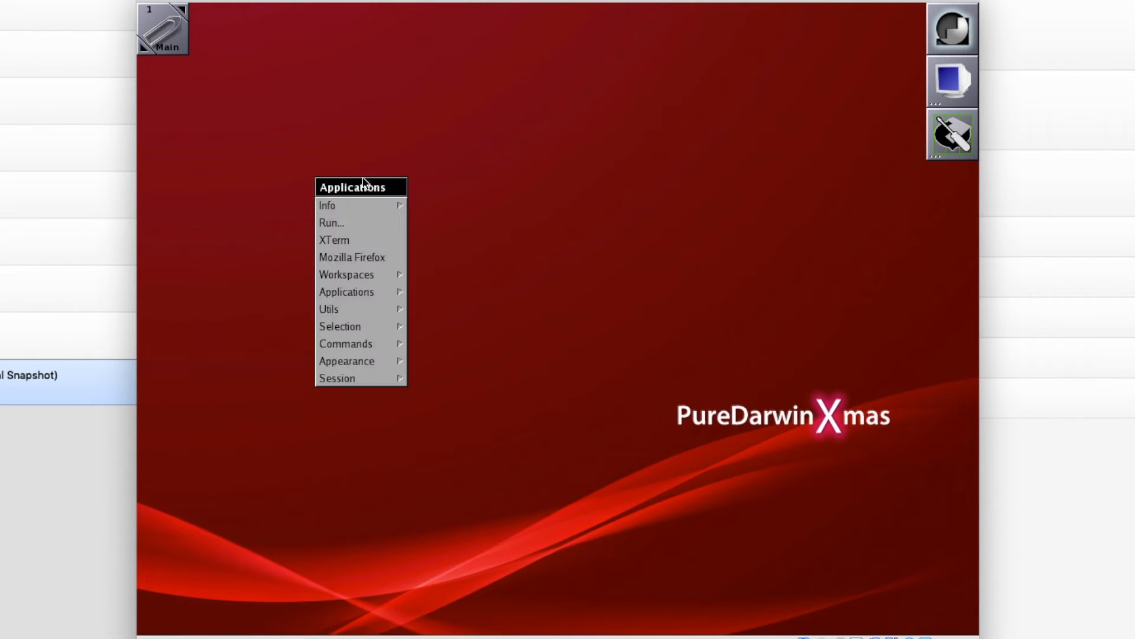
mouse_move(355, 313)
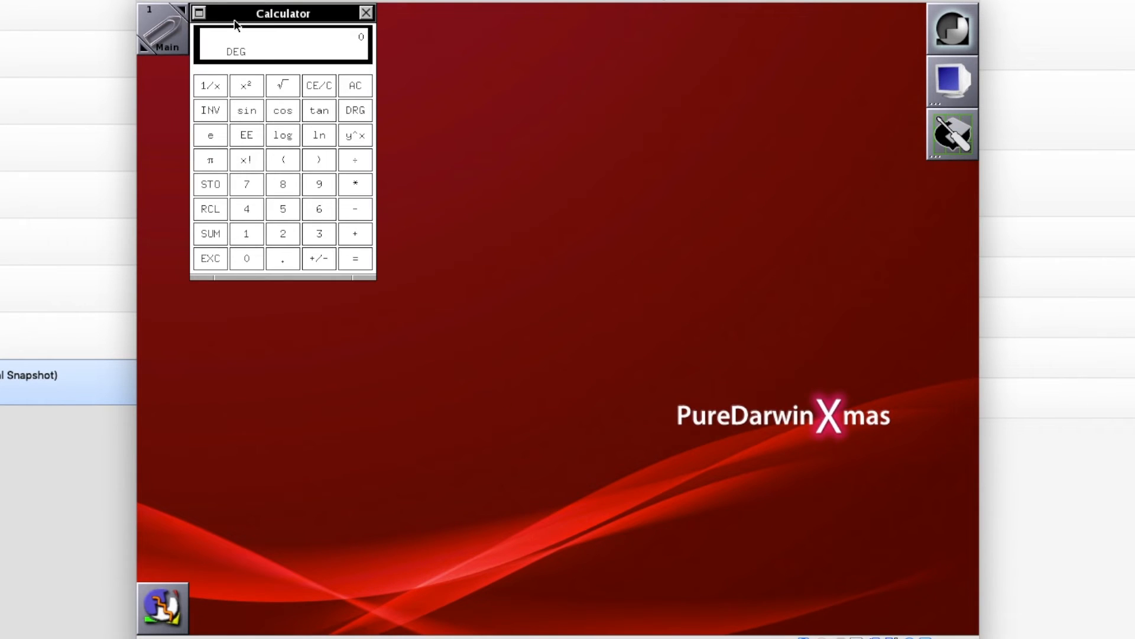
- Move the calculator to the top right, show its window X properties, then launch a new xterm from the root menu
left_click_drag(282, 13, 673, 67)
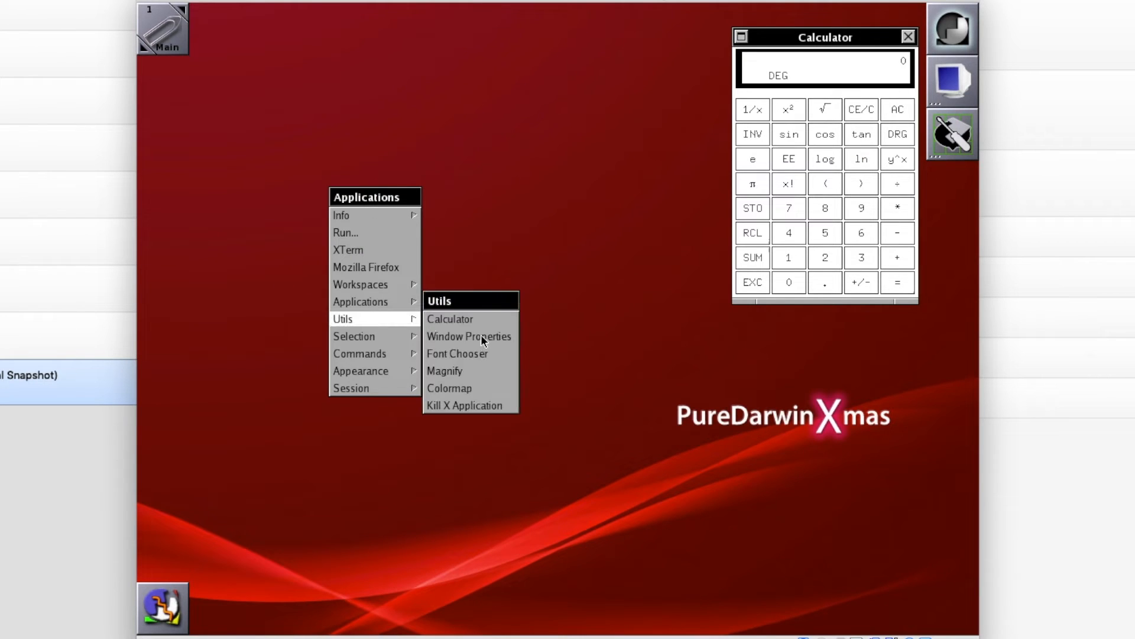
left_click(469, 336)
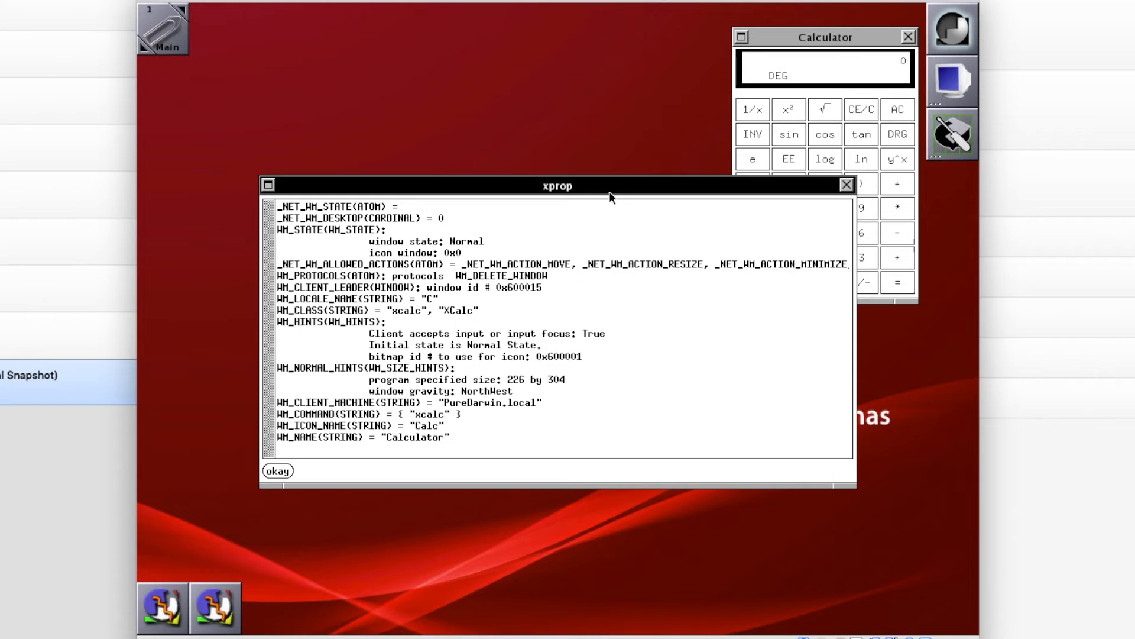
mouse_move(857, 193)
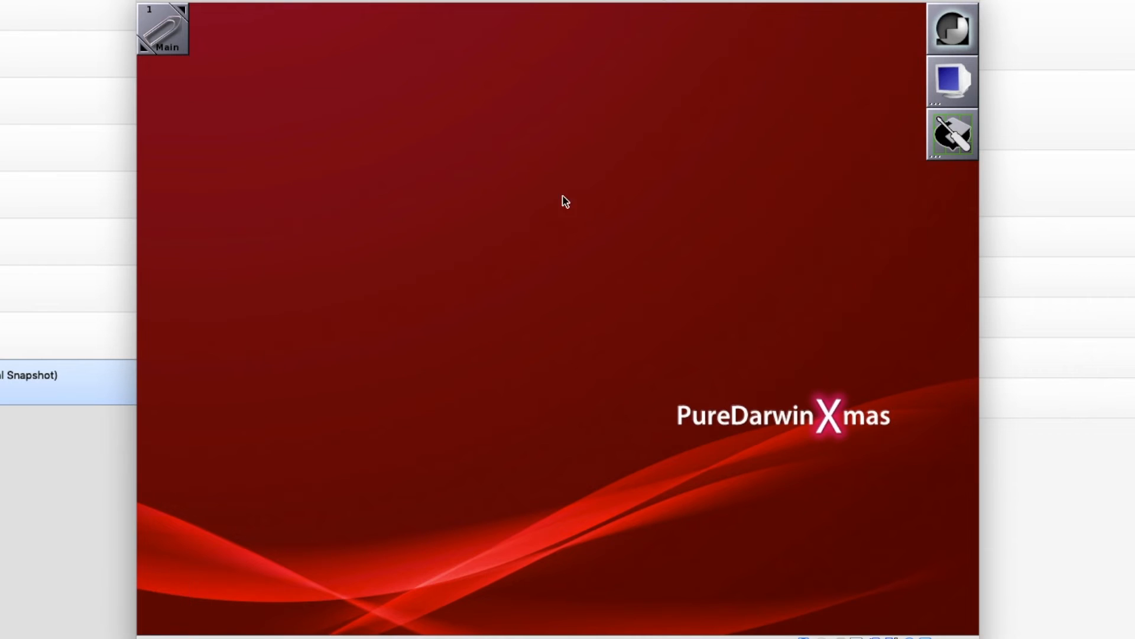
right_click(563, 201)
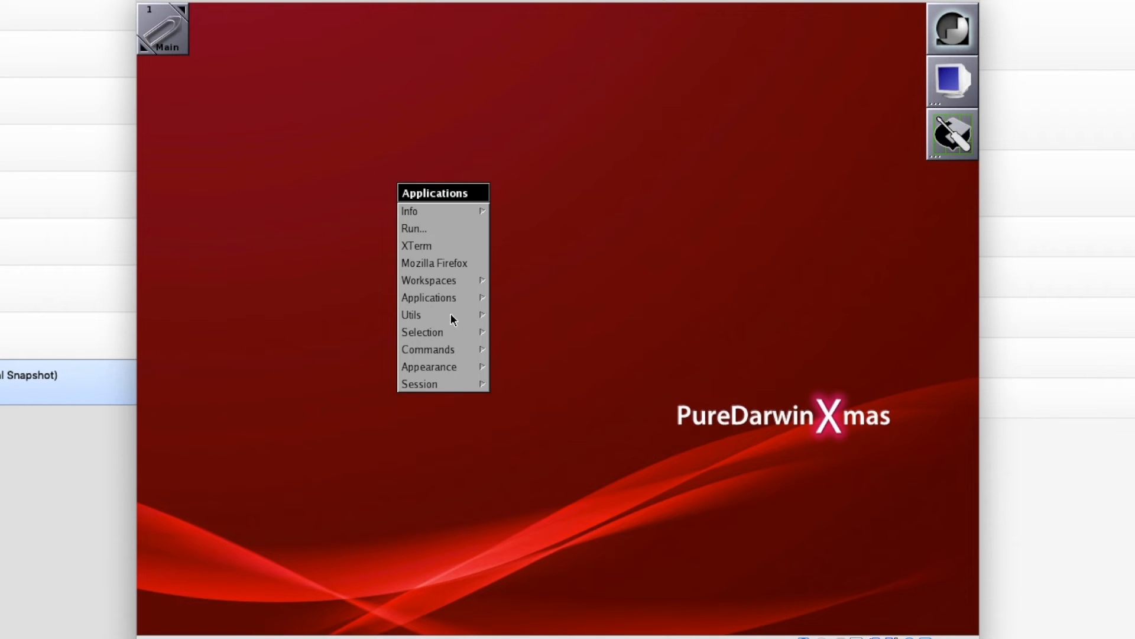
left_click(428, 366)
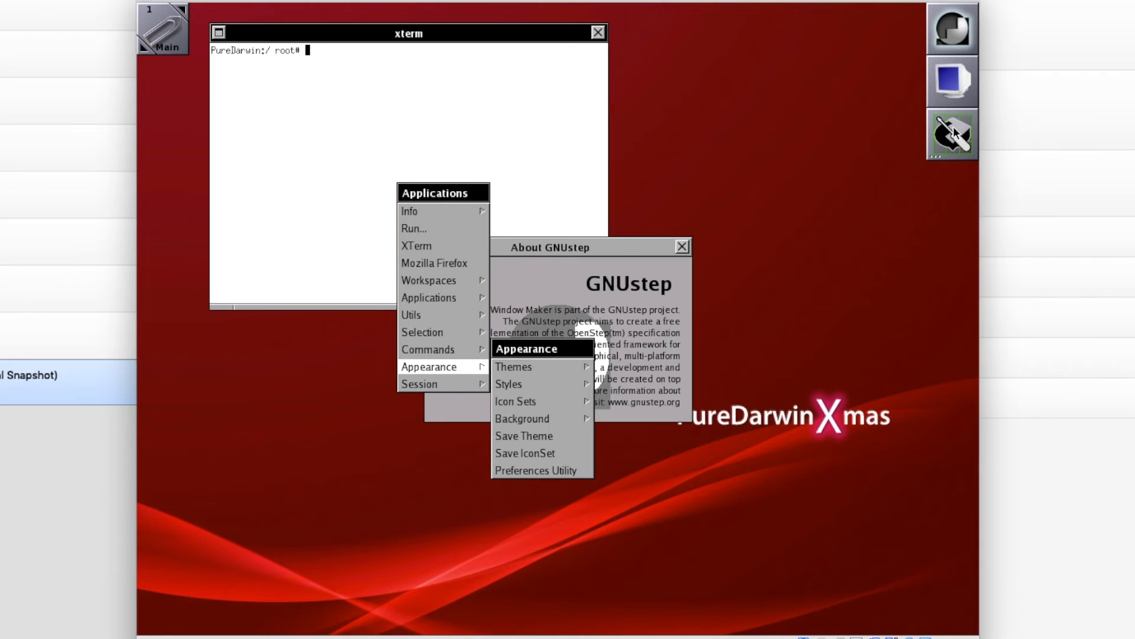
- In Window Maker Preferences review the Icon, Ergonomic and Search Path panels, dismissing About GNUstep, then close Preferences
left_click(536, 471)
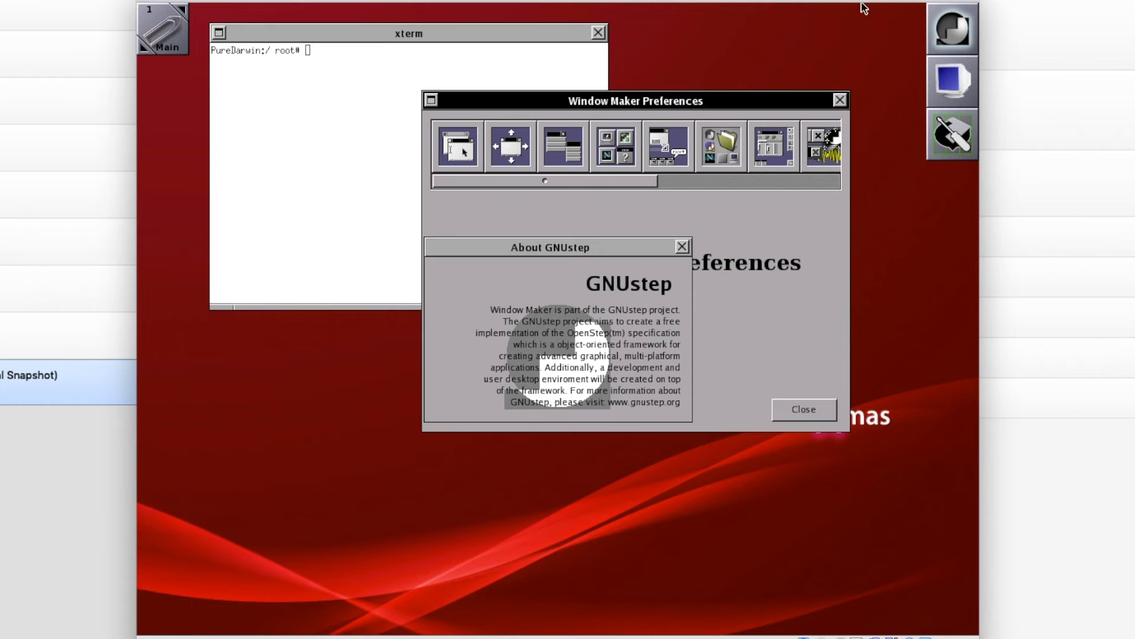
left_click(683, 246)
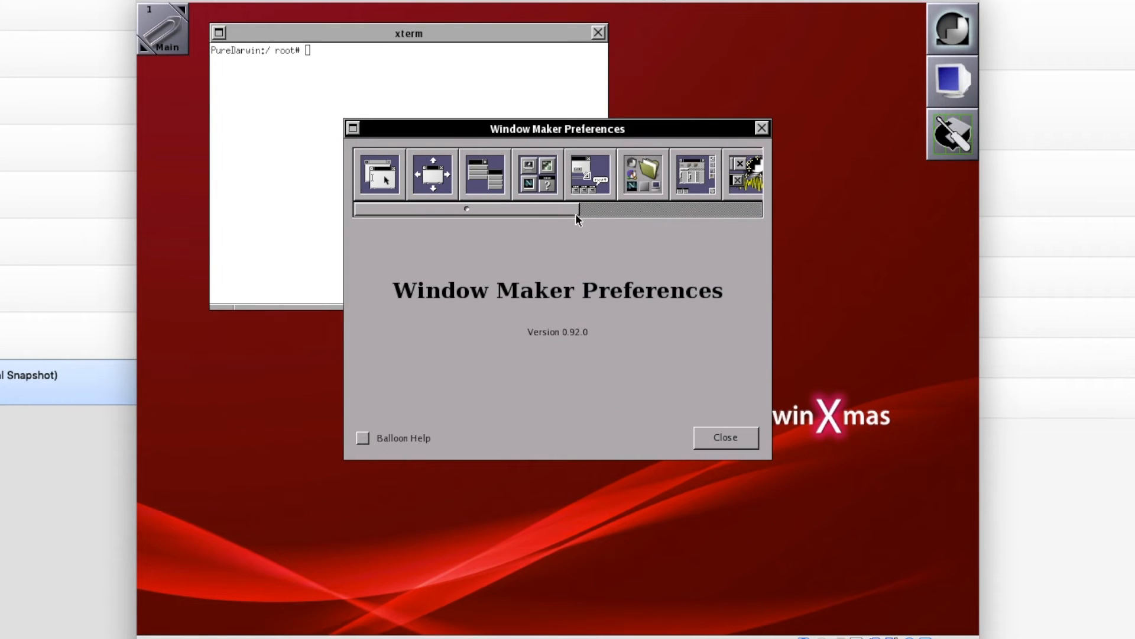
left_click(432, 174)
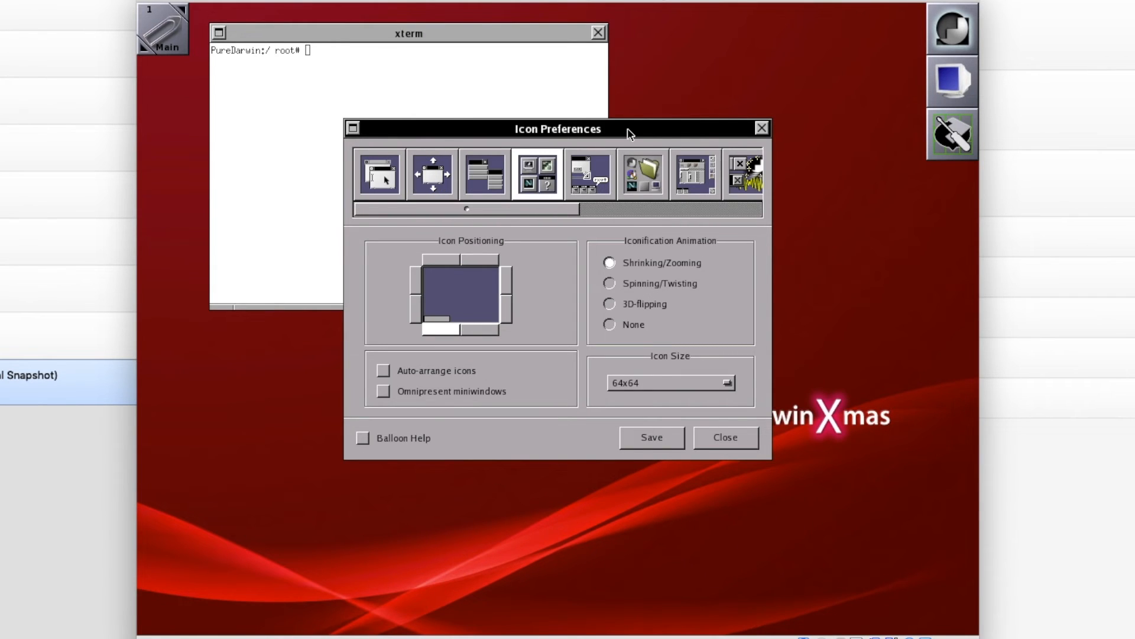
left_click(589, 173)
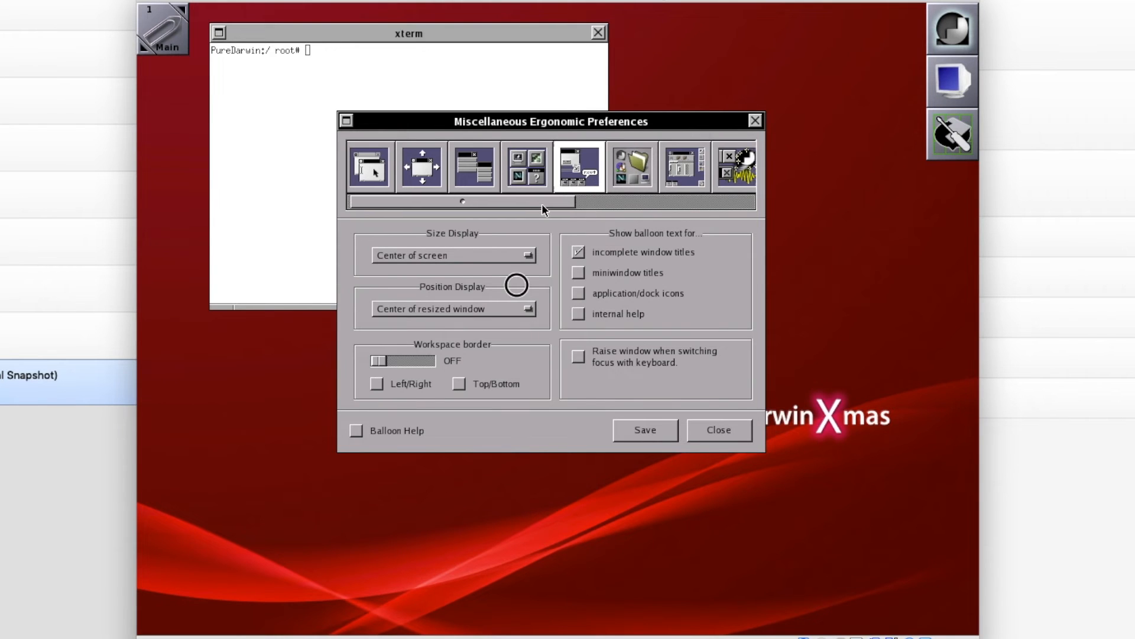
left_click(565, 168)
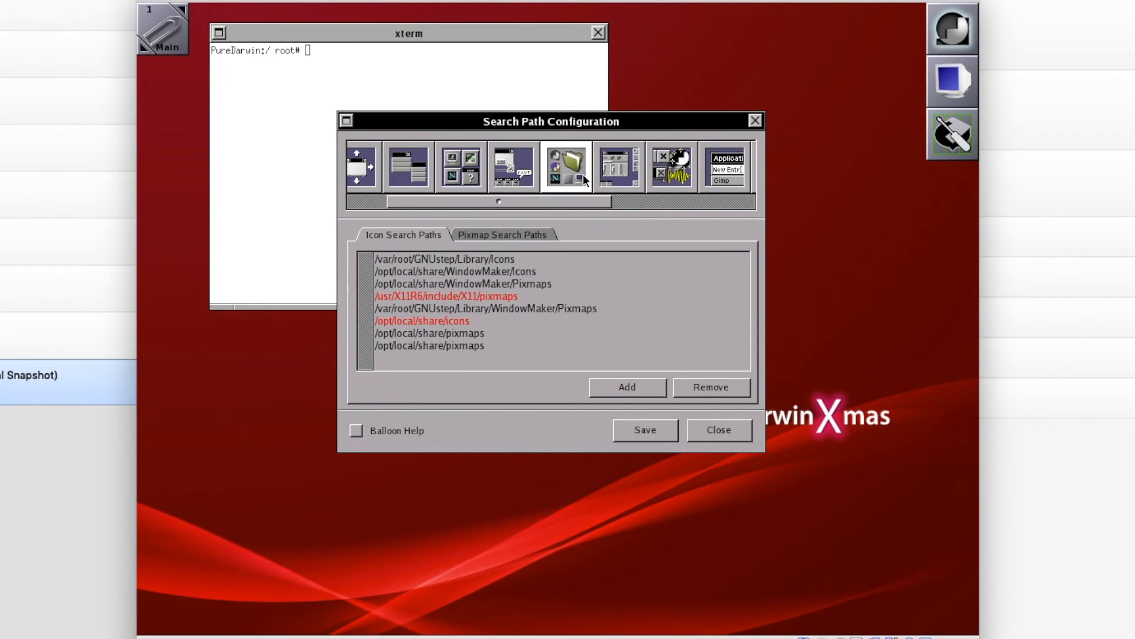
left_click(621, 168)
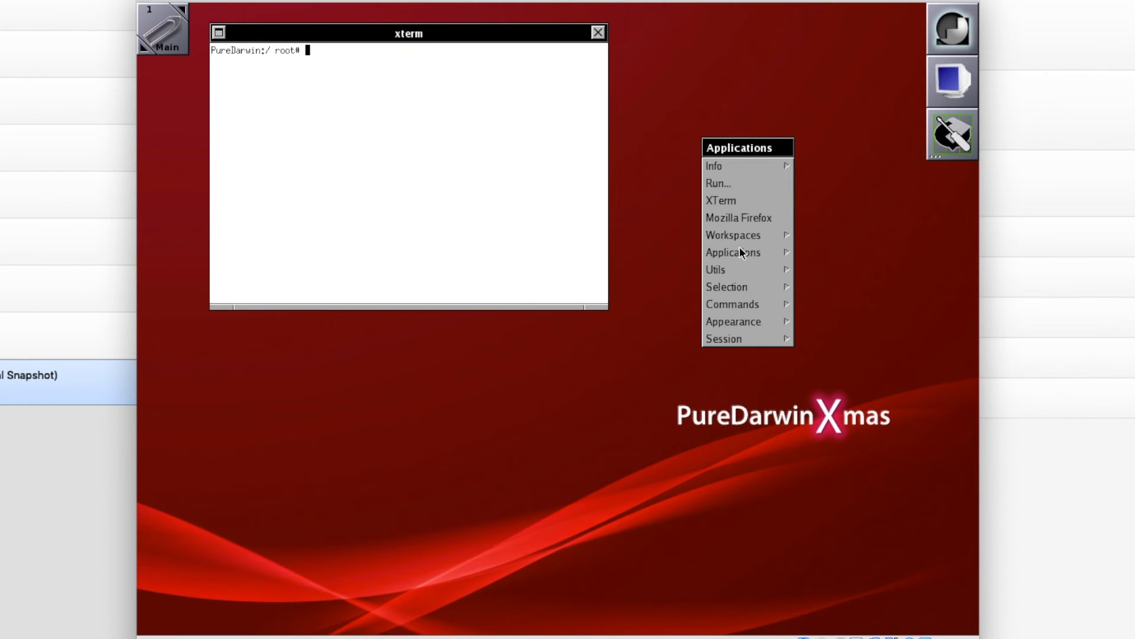
- Browse the Session, Editors and Info submenus, then launch Process List from Info
left_click(724, 339)
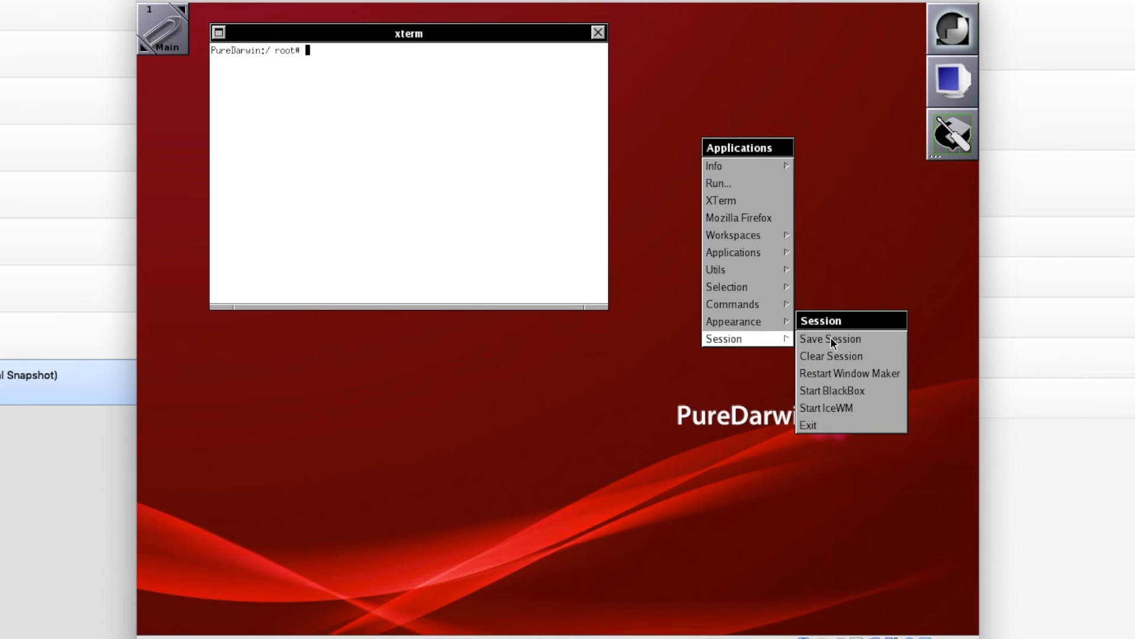
left_click(830, 339)
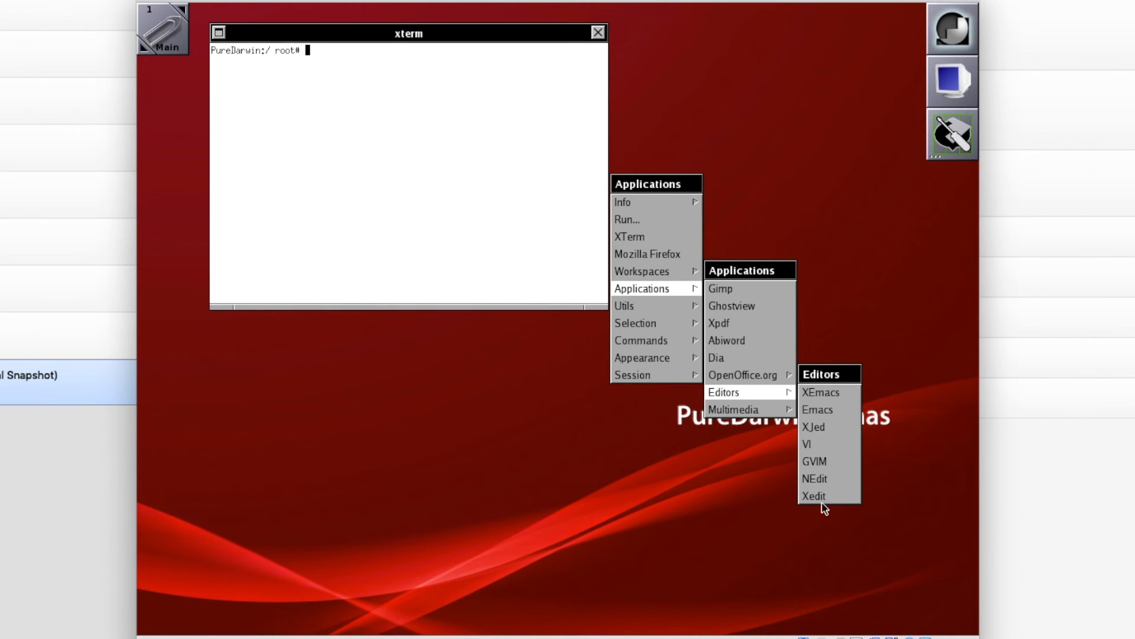
left_click(720, 287)
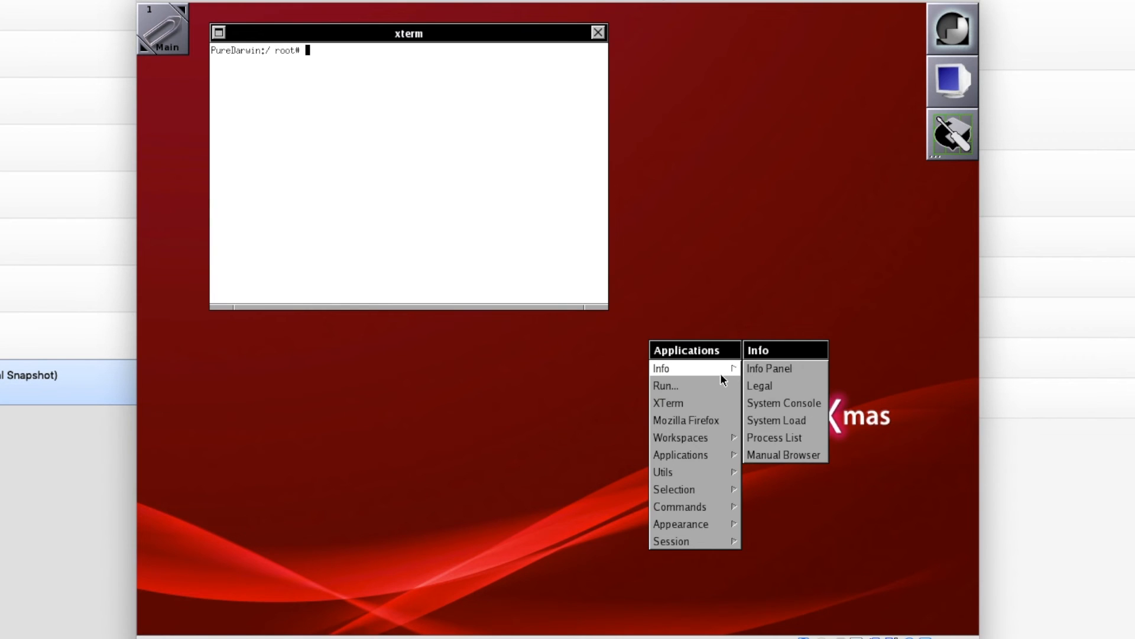
mouse_move(795, 442)
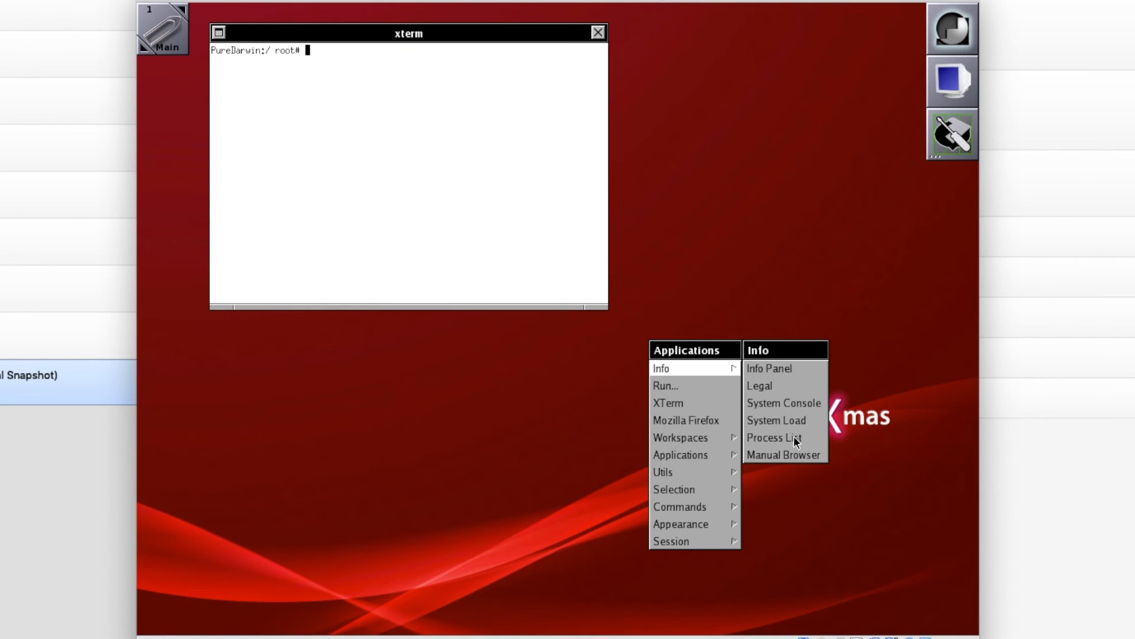
left_click(774, 437)
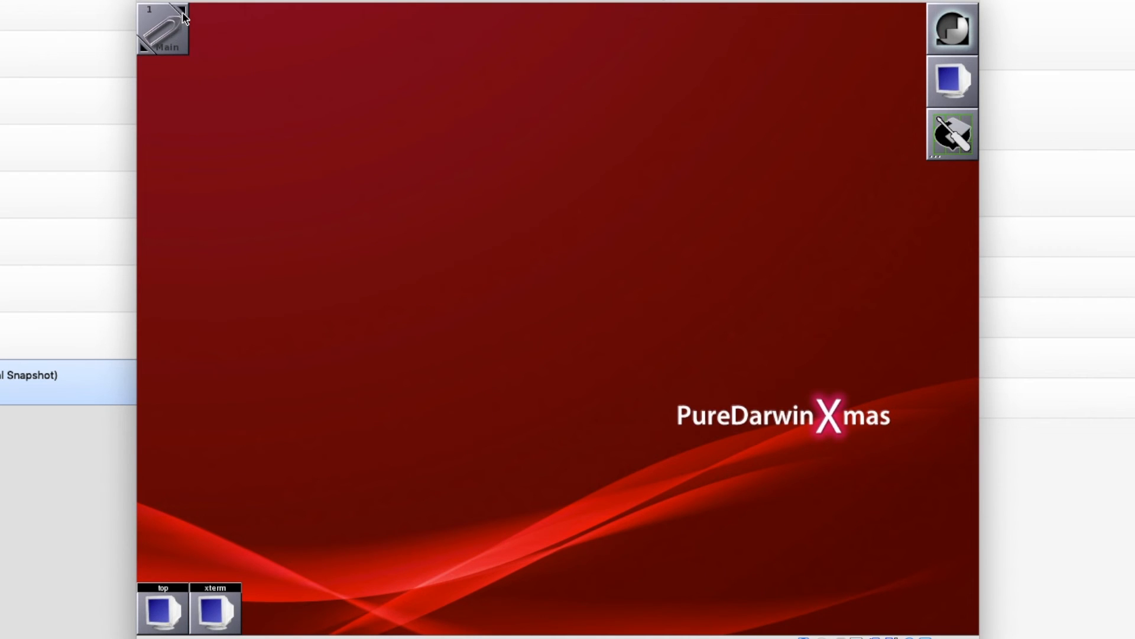
mouse_move(150, 56)
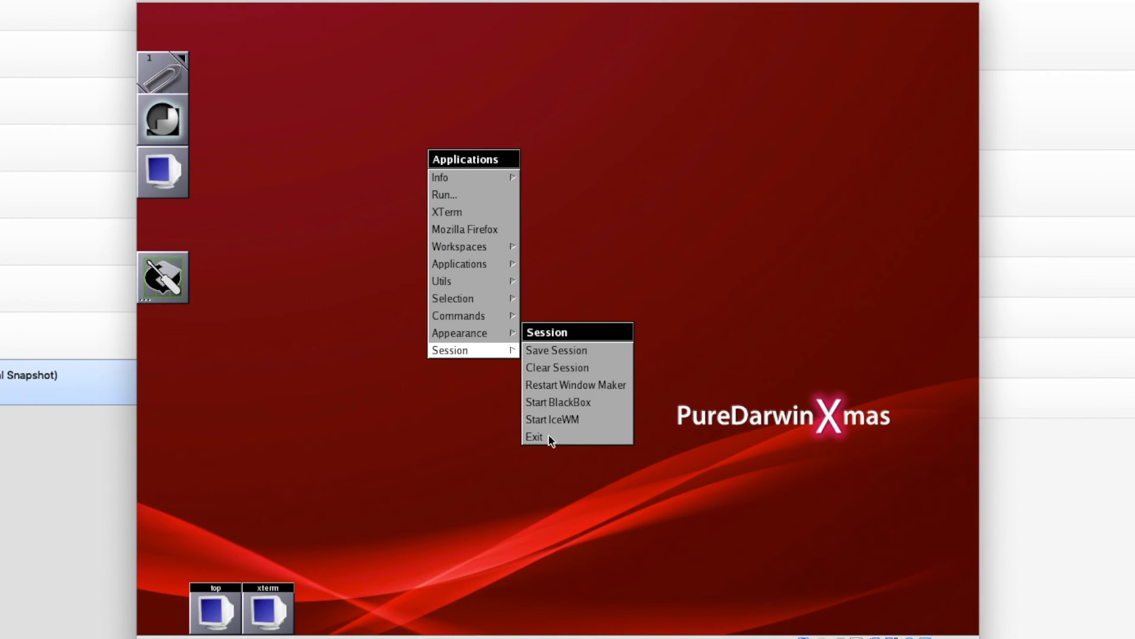
- Exit Window Maker via Session > Exit and confirm in the dialog
left_click(535, 438)
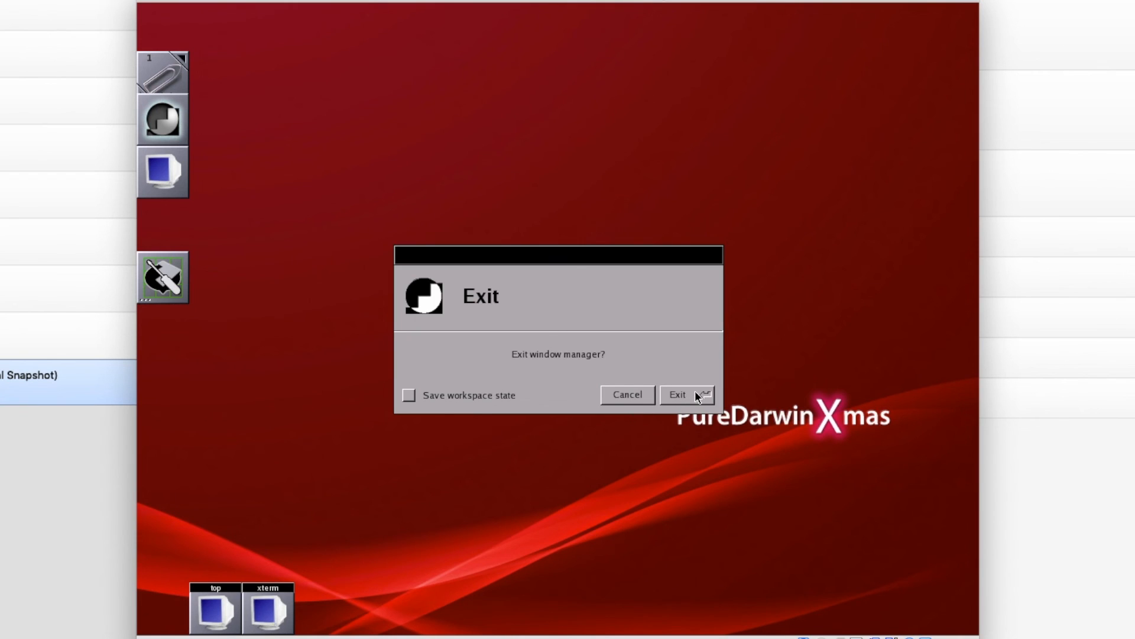
left_click(677, 395)
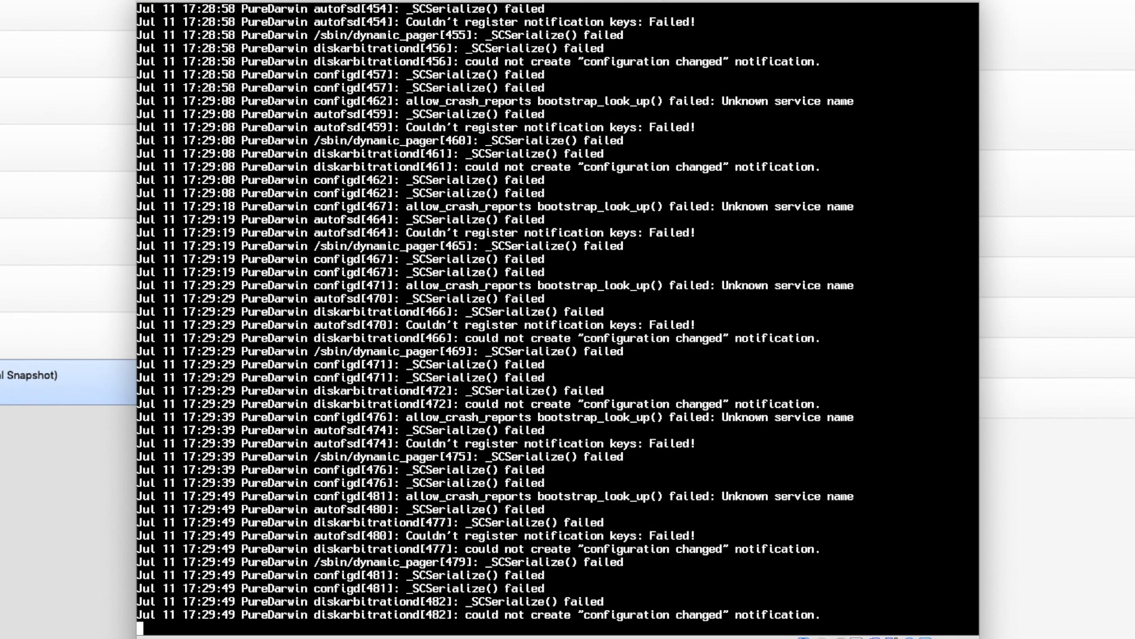
- Scroll the PureDarwin text console as system log messages stream by
scroll("down", 3)
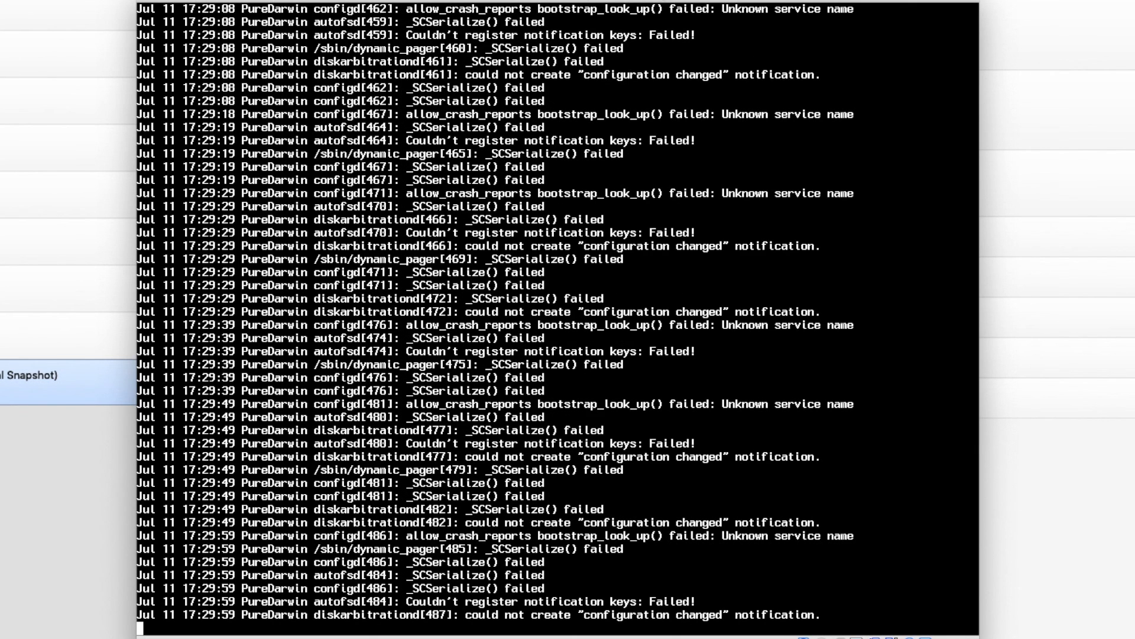